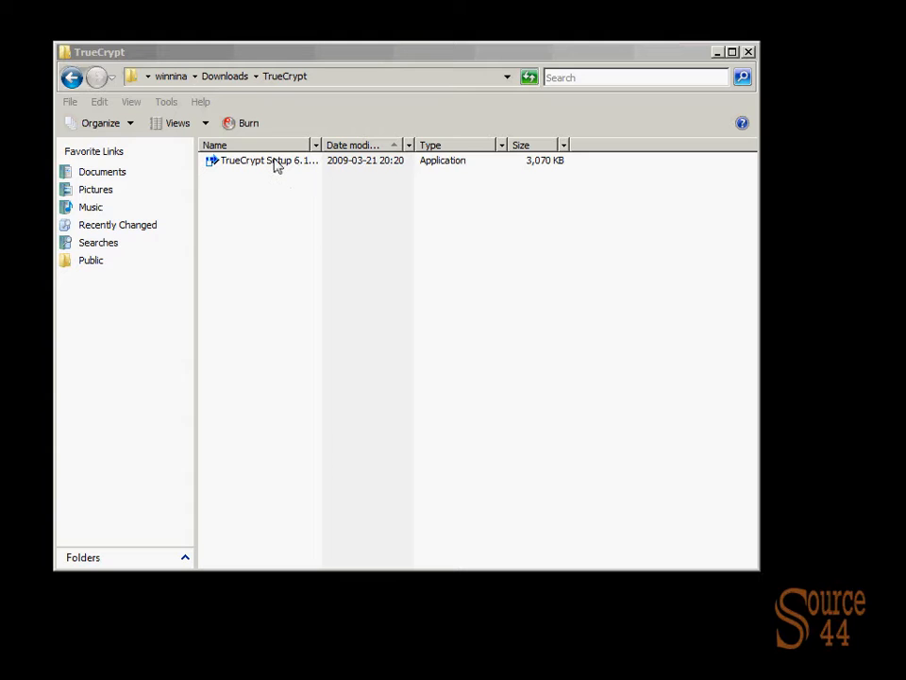
Step: Run the TrueCrypt Setup 6.1a installer from Downloads\TrueCrypt, allowing it past the security warning
{"action": "left_click", "coordinate": [274, 159]}
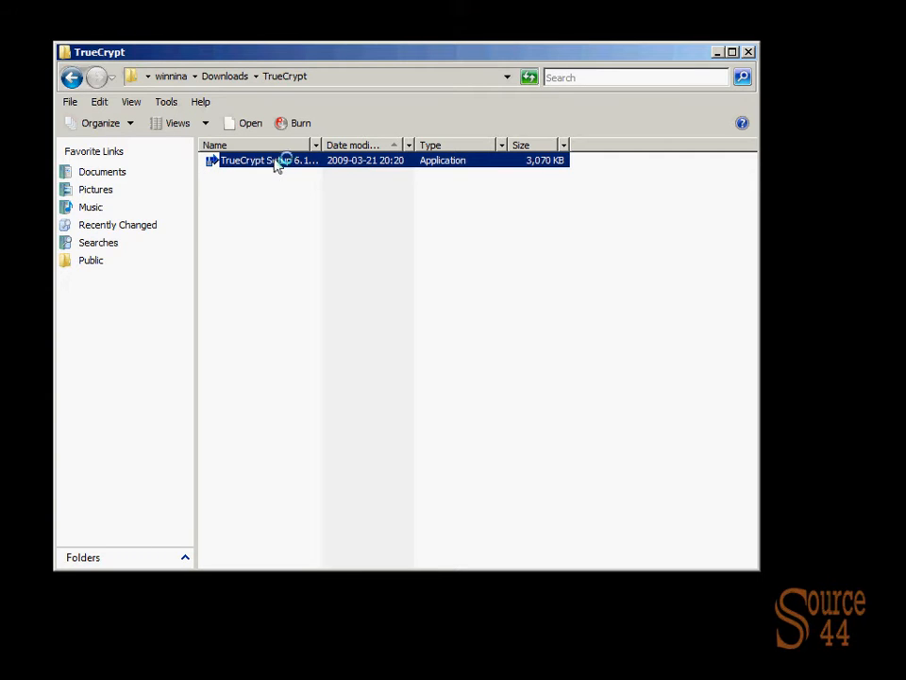
{"action": "double_click", "coordinate": [273, 159]}
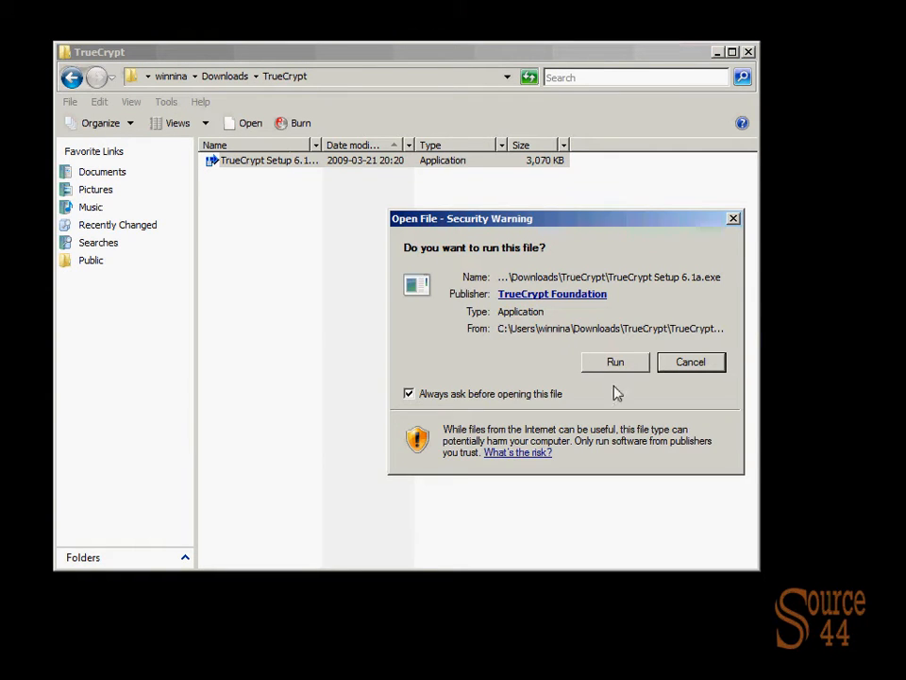
{"action": "left_click", "coordinate": [615, 361]}
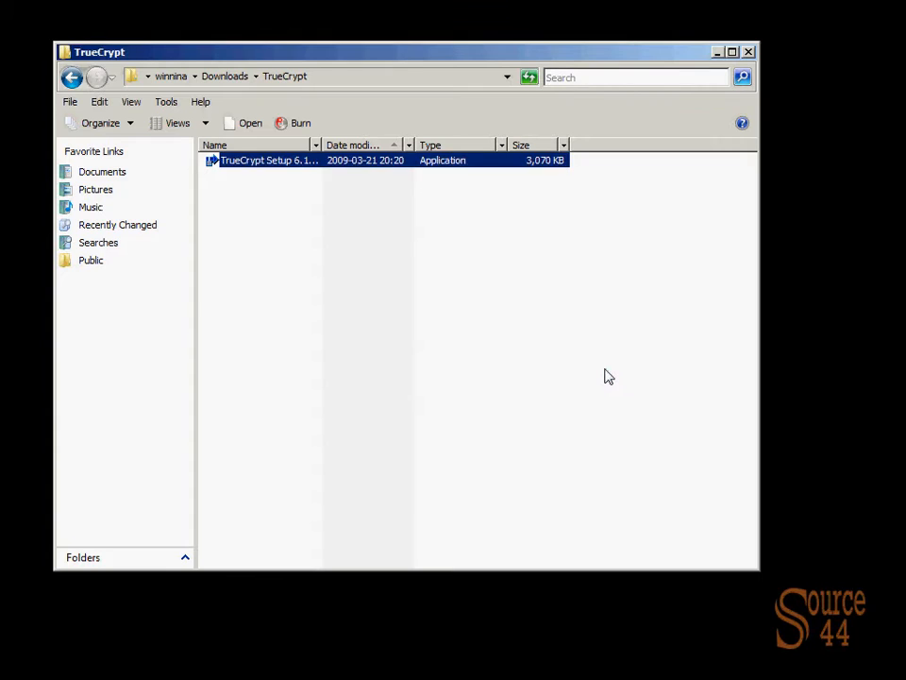
Step: Accept the TrueCrypt license terms
{"action": "double_click", "coordinate": [269, 160]}
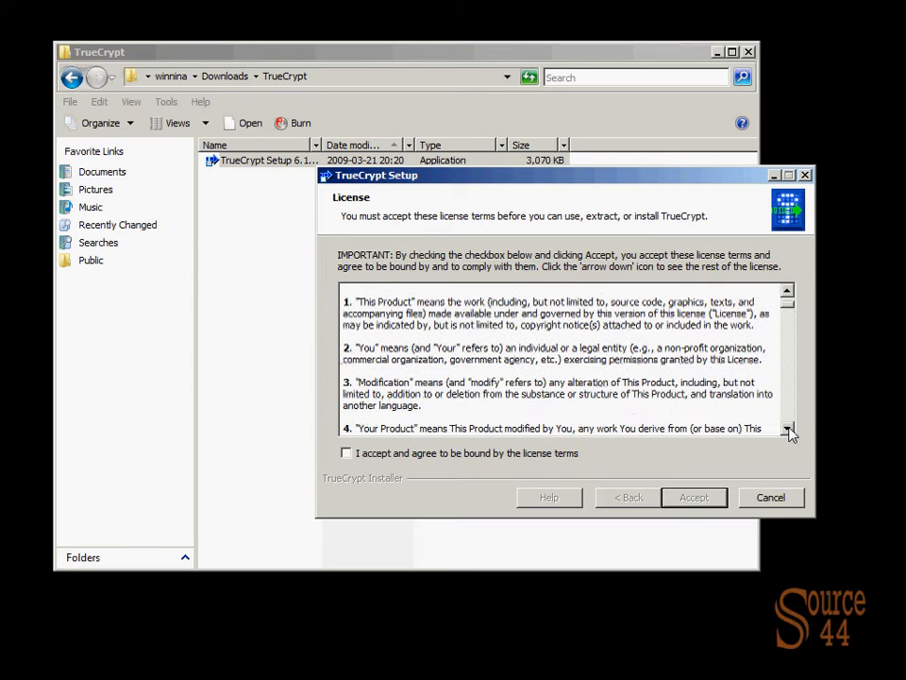
{"action": "mouse_move", "coordinate": [489, 512]}
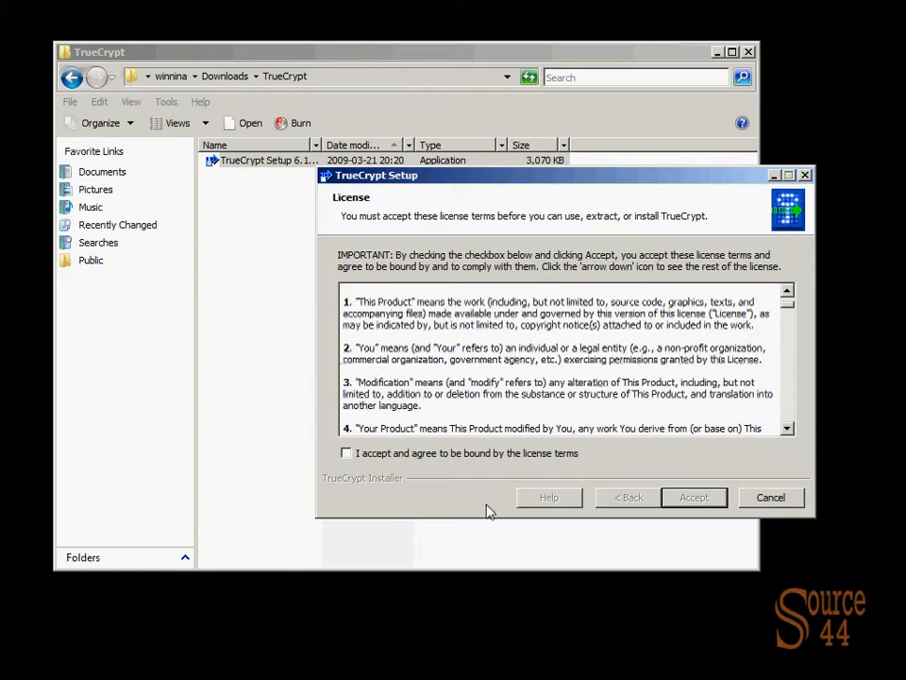
{"action": "left_click", "coordinate": [347, 453]}
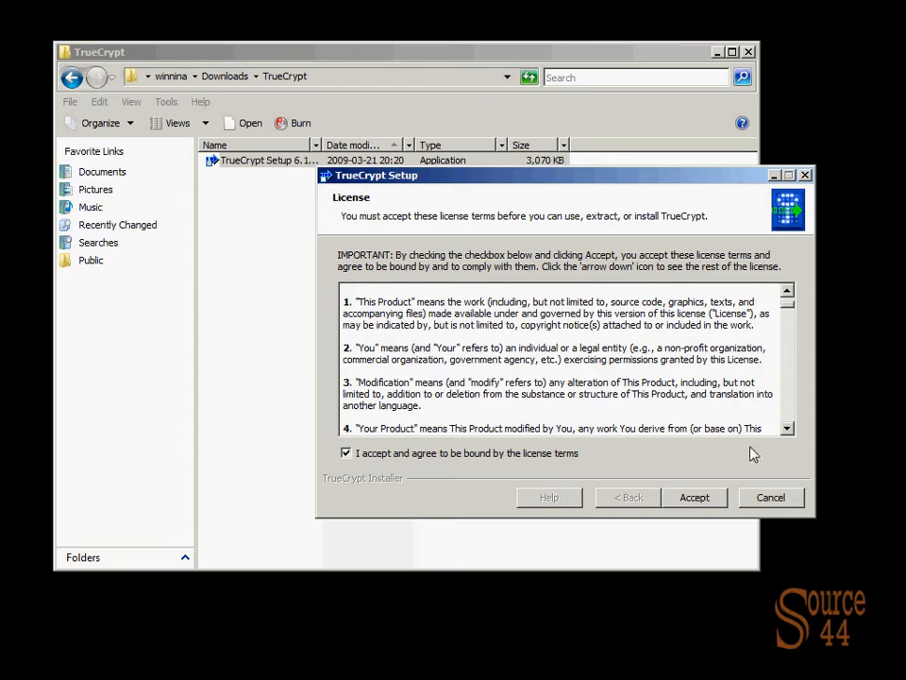
{"action": "left_click", "coordinate": [694, 497]}
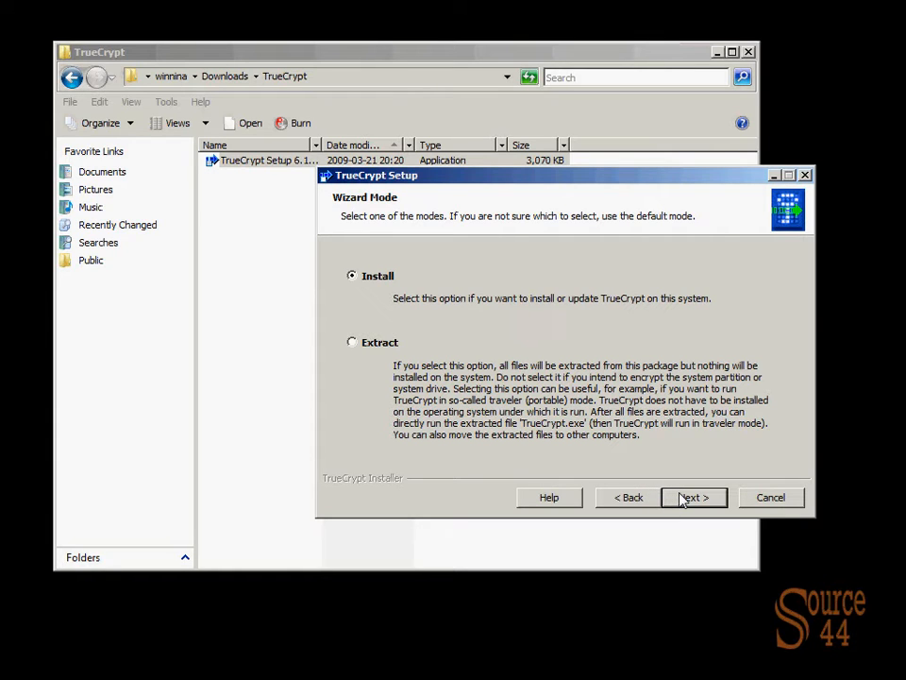
Step: Install TrueCrypt in Install mode with the default location and options
{"action": "left_click", "coordinate": [693, 497]}
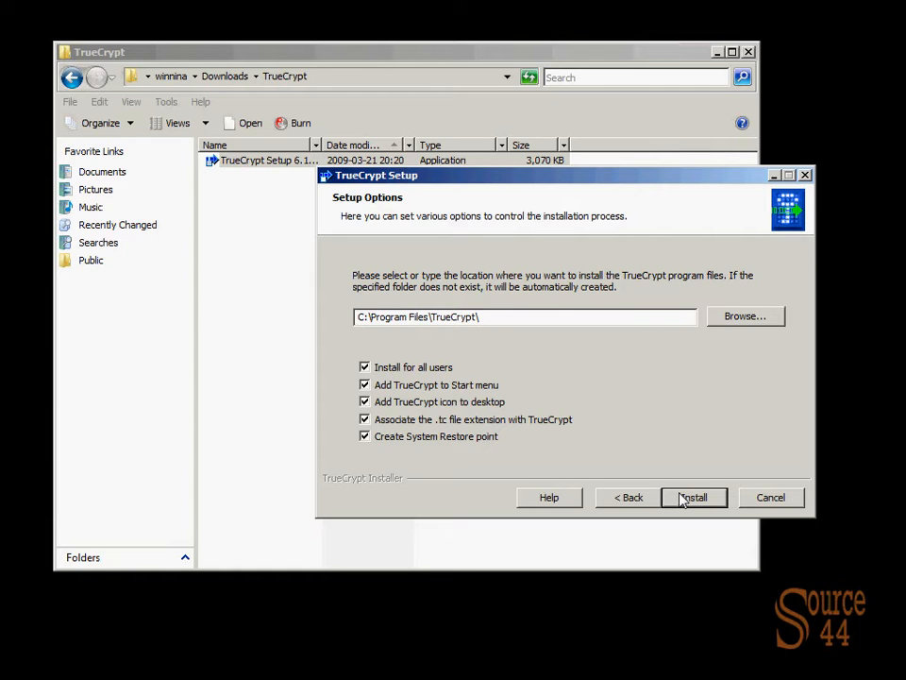
{"action": "left_click", "coordinate": [694, 497]}
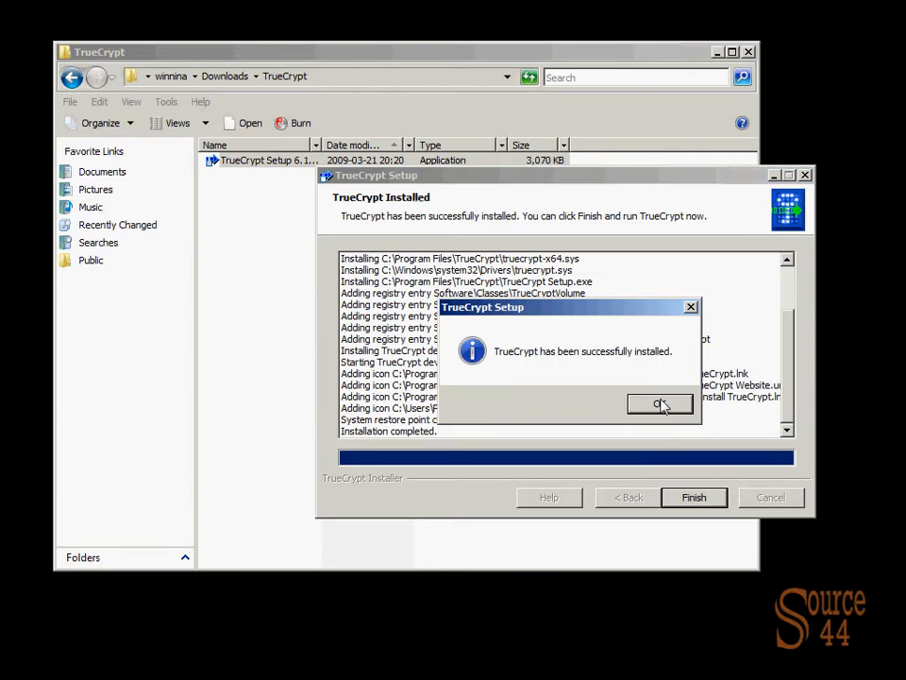
Step: Dismiss the success message, decline the beginner's tutorial, and finish setup
{"action": "left_click", "coordinate": [659, 404]}
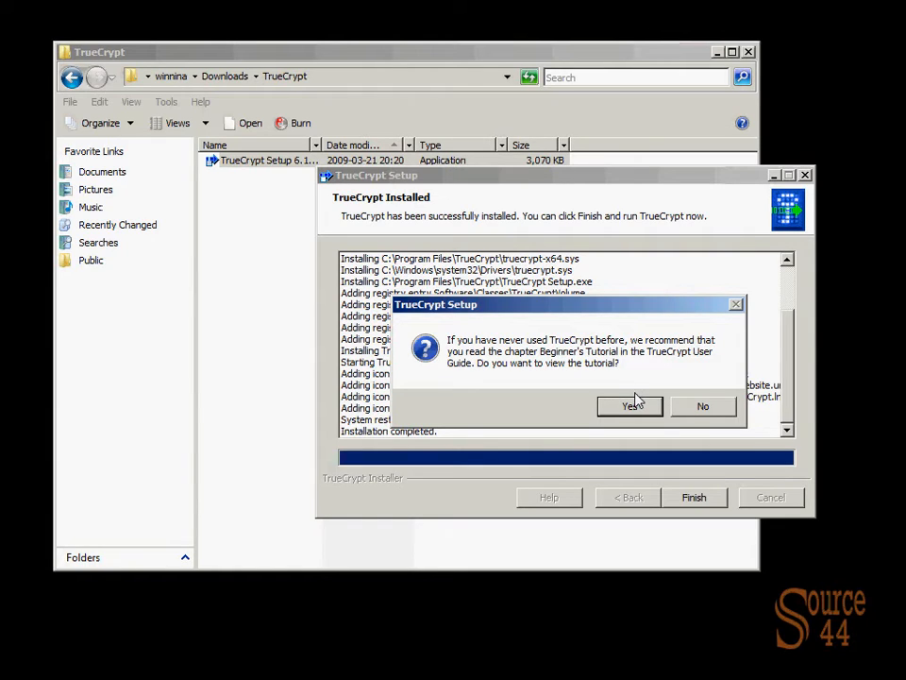
{"action": "mouse_move", "coordinate": [702, 406]}
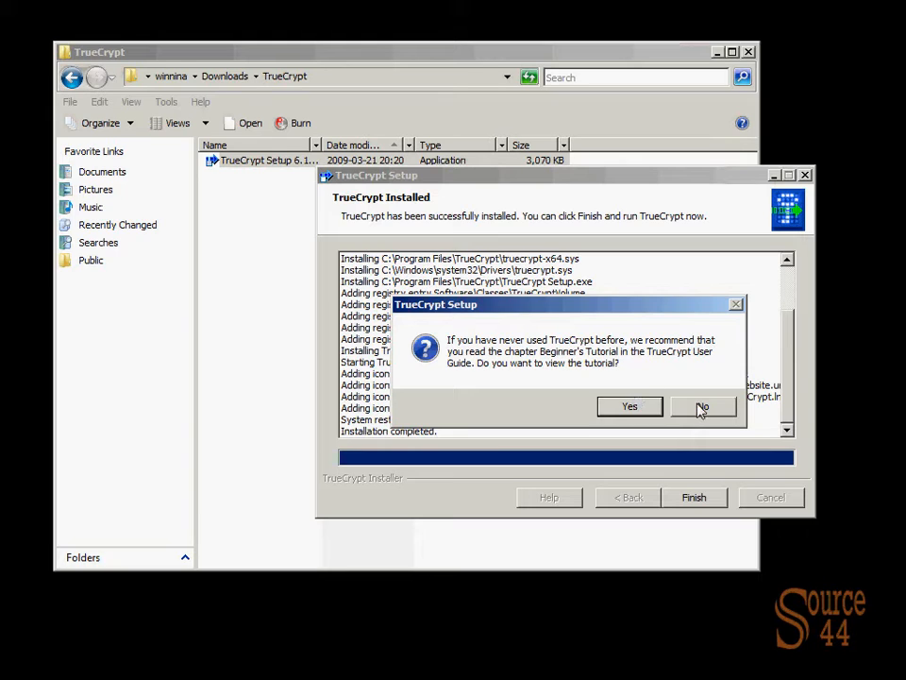
{"action": "left_click", "coordinate": [703, 406]}
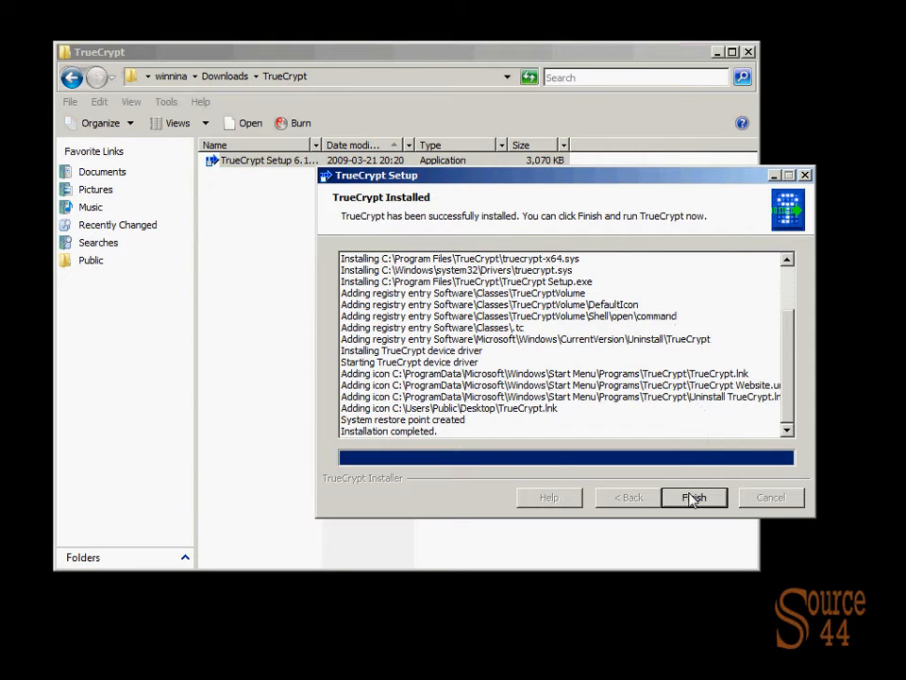
{"action": "left_click", "coordinate": [694, 497]}
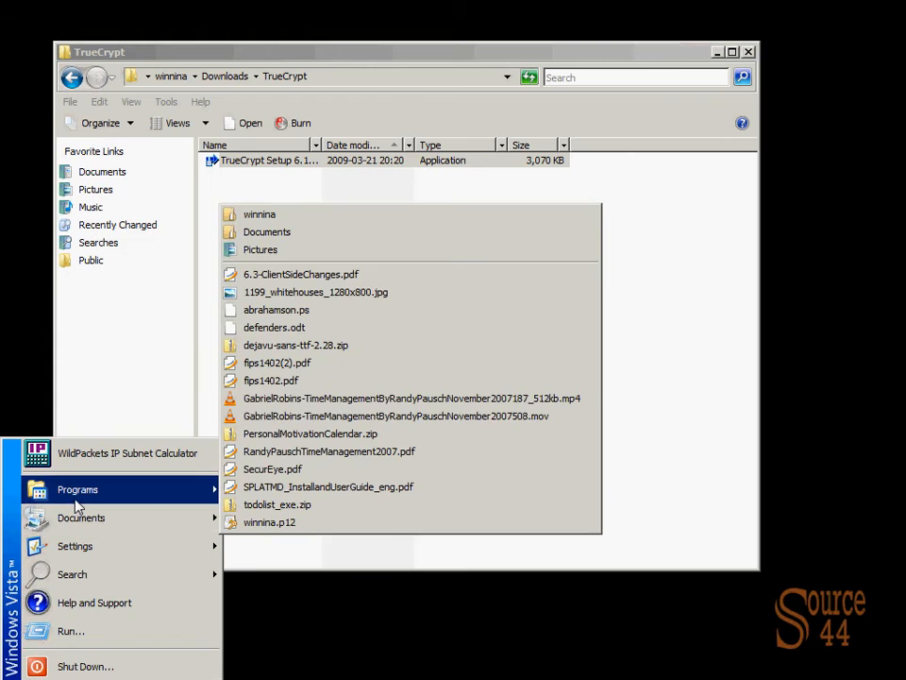
Step: Launch TrueCrypt from Start > Programs > TrueCrypt
{"action": "left_click", "coordinate": [77, 490]}
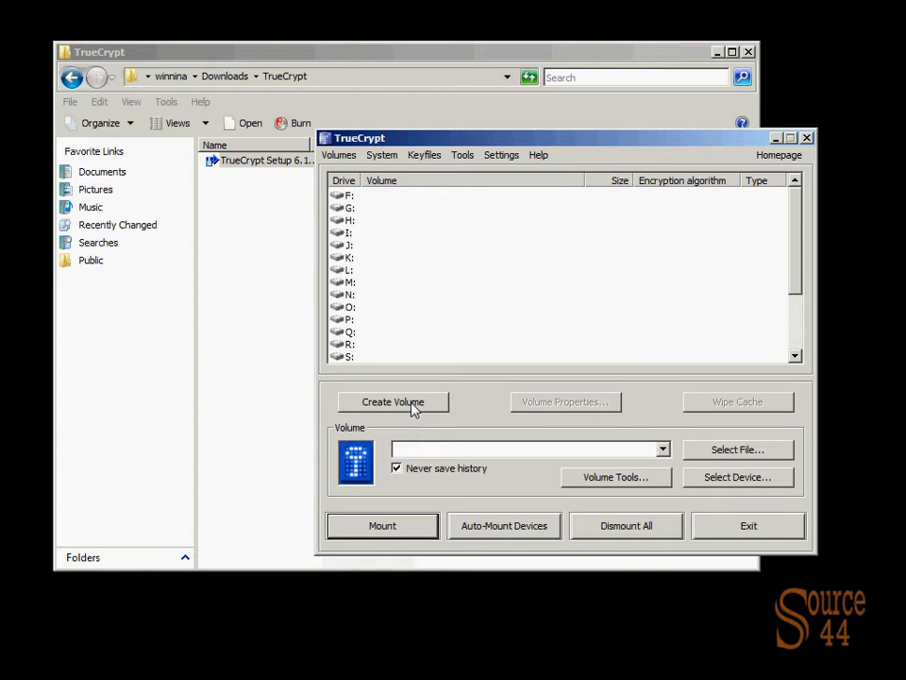
Step: Start the Volume Creation Wizard with 'Create an encrypted file container' selected
{"action": "left_click", "coordinate": [393, 402]}
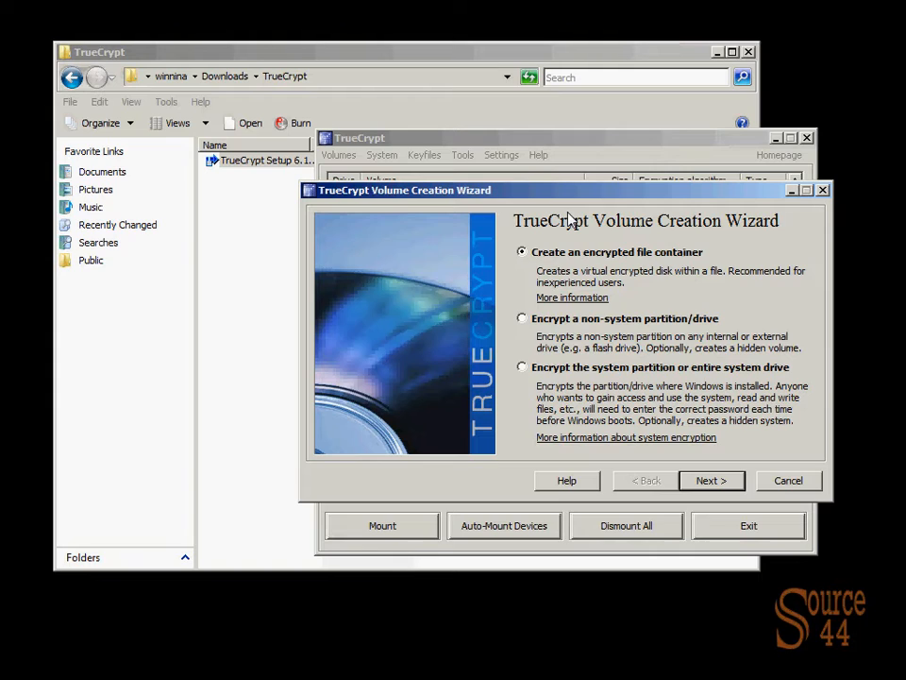
{"action": "mouse_move", "coordinate": [577, 260]}
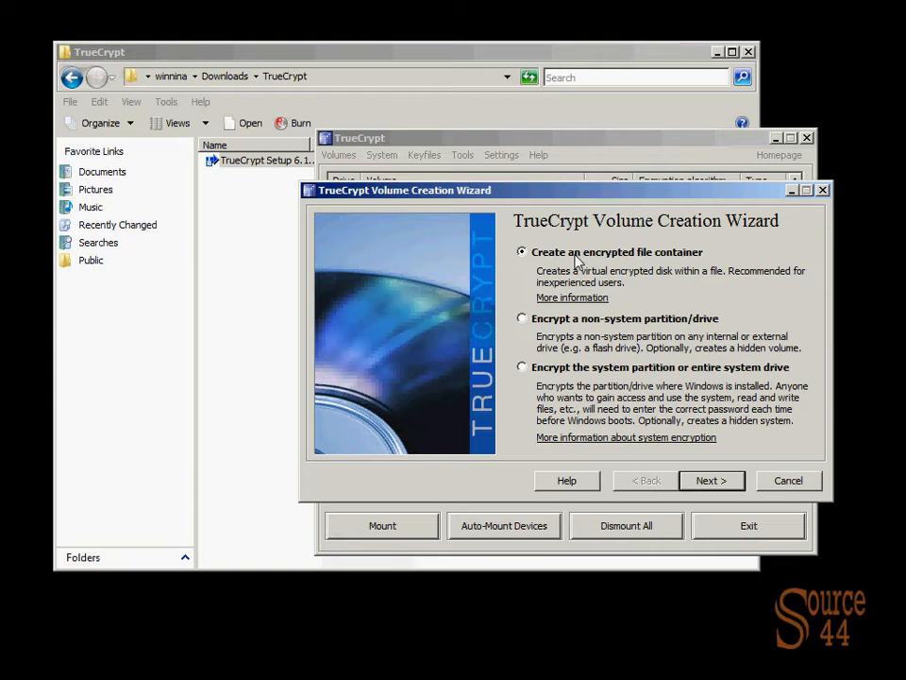
{"action": "mouse_move", "coordinate": [581, 330]}
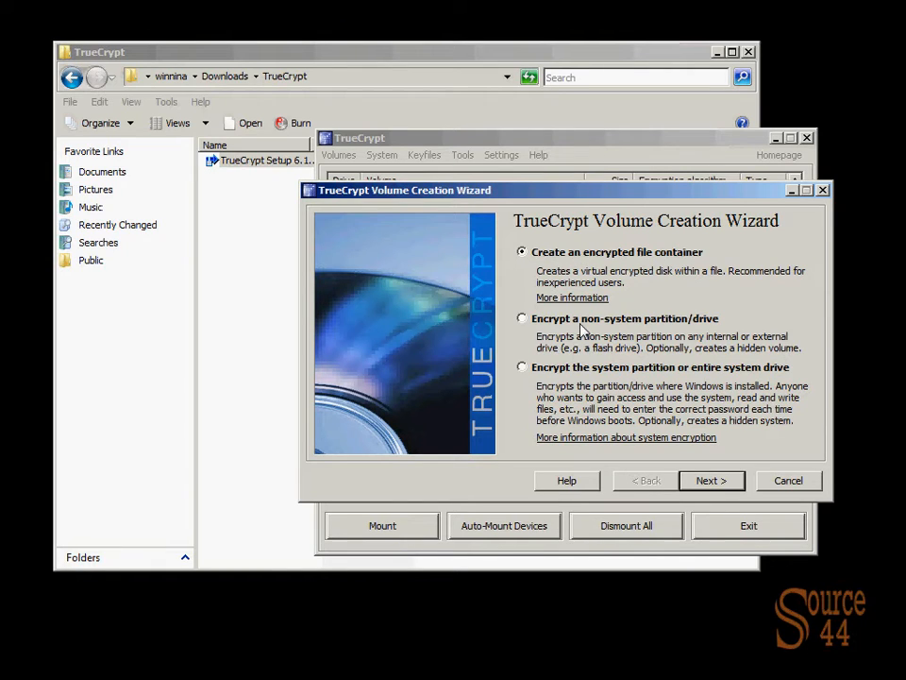
{"action": "mouse_move", "coordinate": [615, 303]}
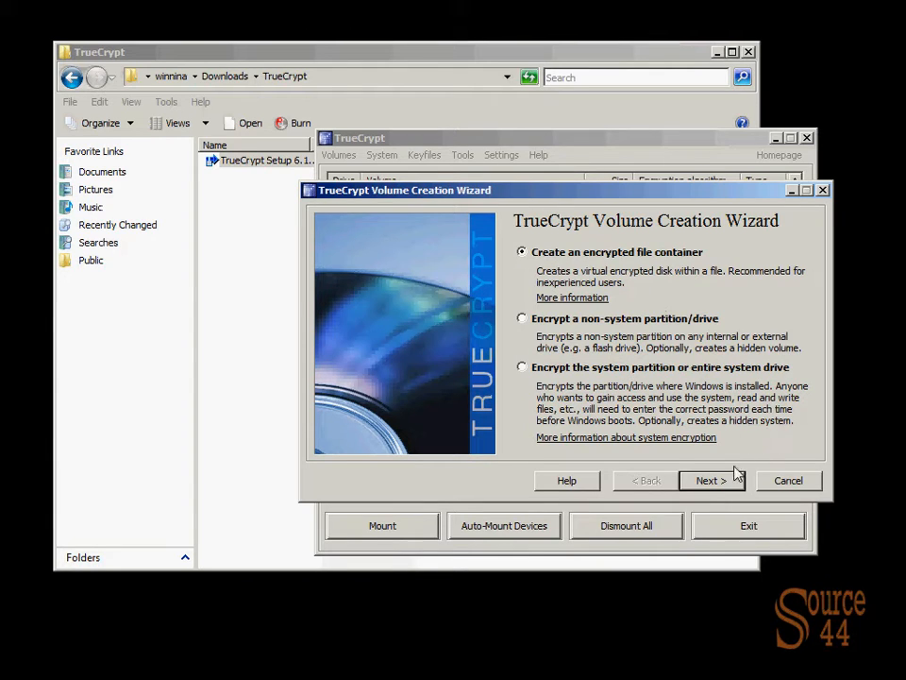
{"action": "left_click", "coordinate": [711, 480]}
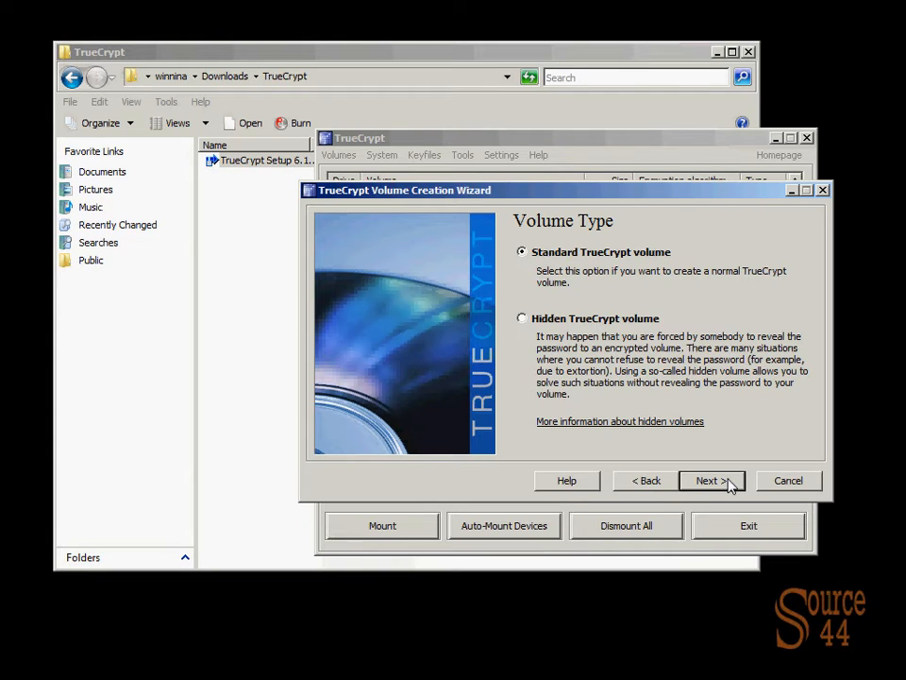
Step: Choose a standard volume stored at c:\encrypted
{"action": "left_click", "coordinate": [712, 480]}
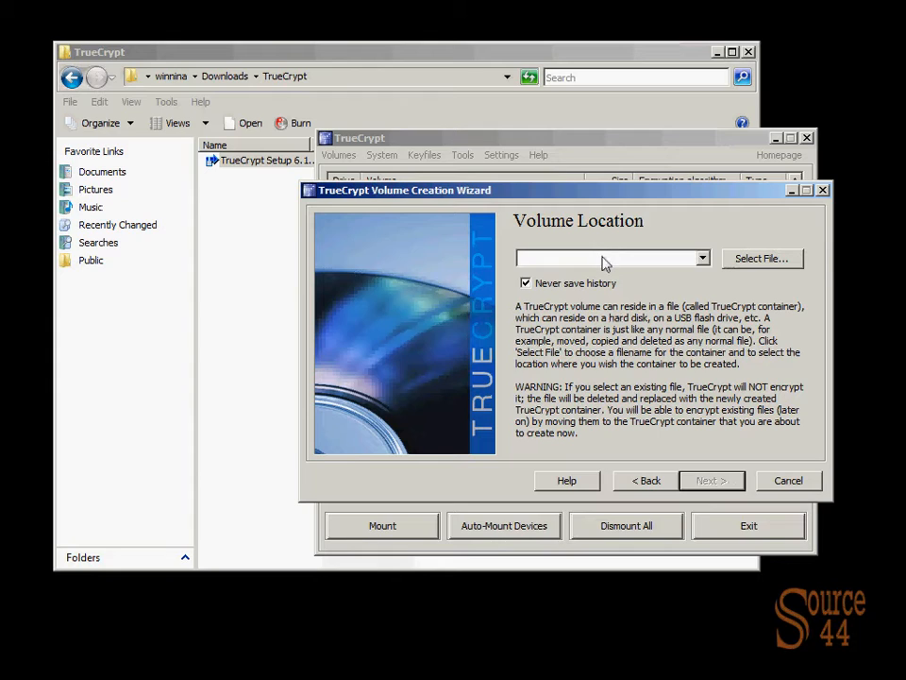
{"action": "type", "text": "c"}
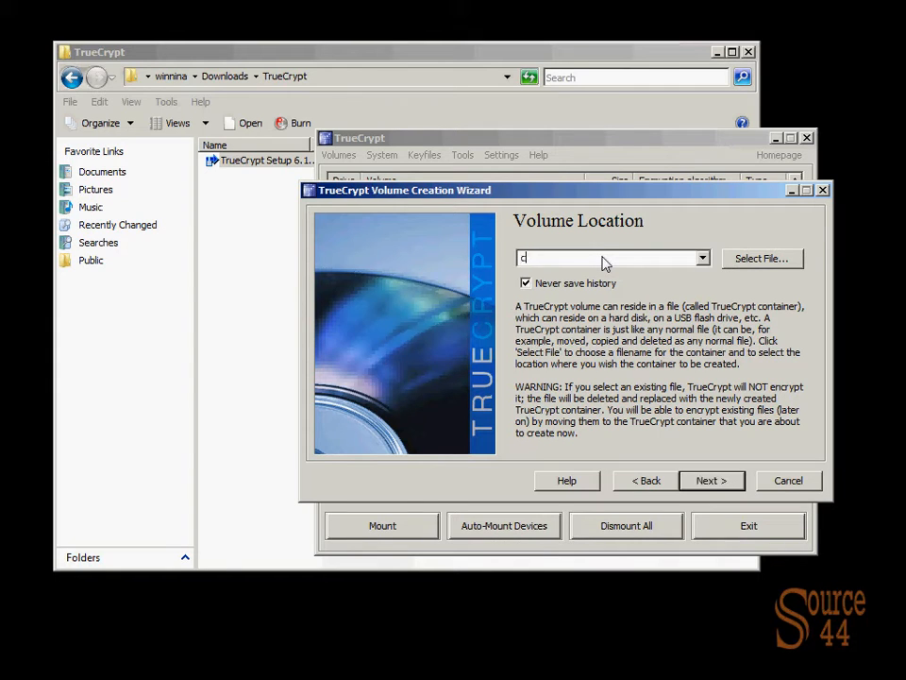
{"action": "type", "text": ":\\encrypted"}
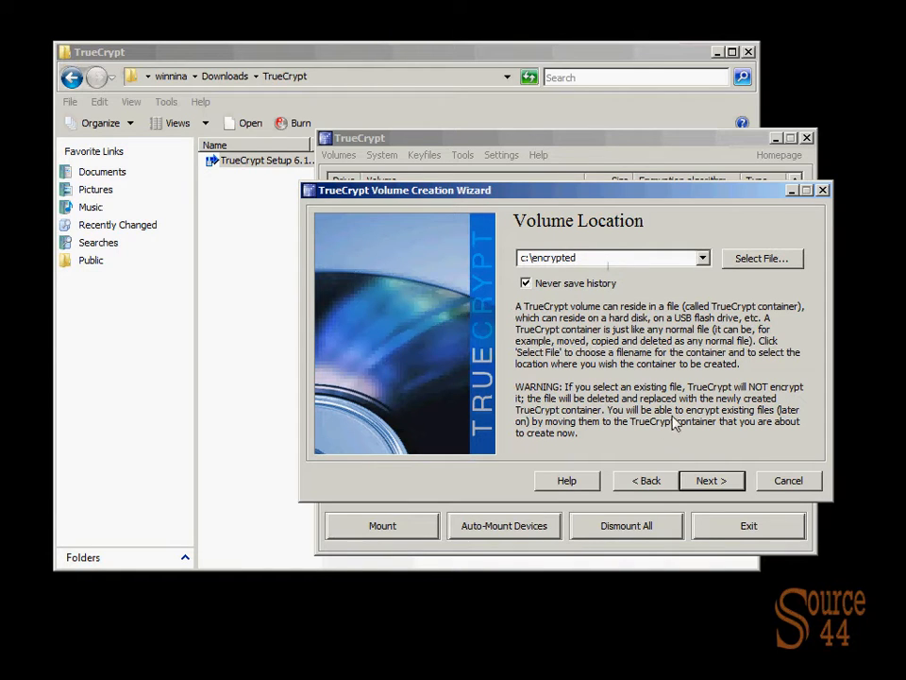
{"action": "left_click", "coordinate": [711, 479]}
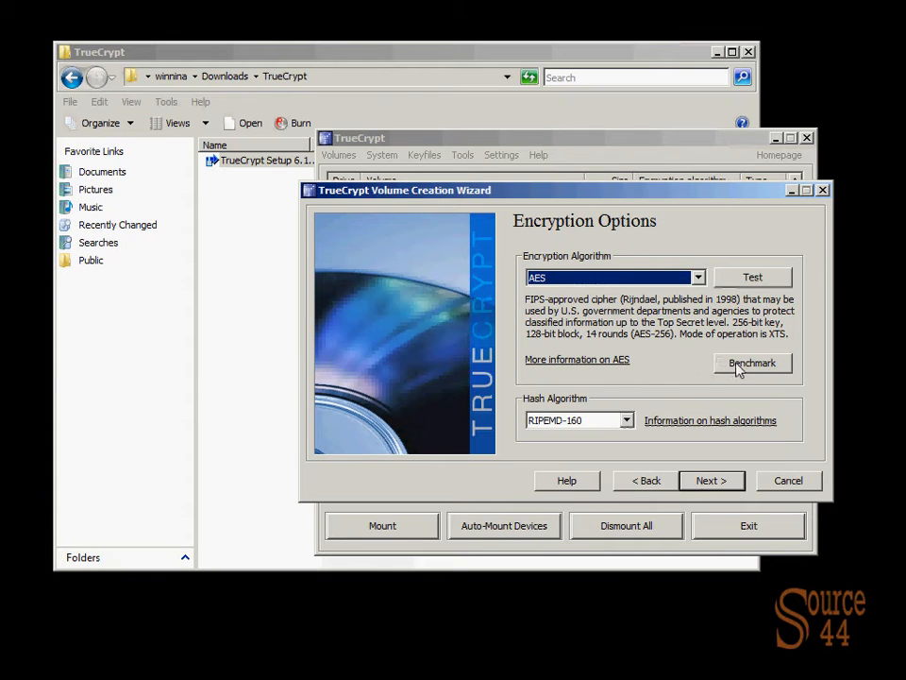
Step: Benchmark the encryption algorithms, then keep AES with RIPEMD-160 for the volume
{"action": "left_click", "coordinate": [753, 362]}
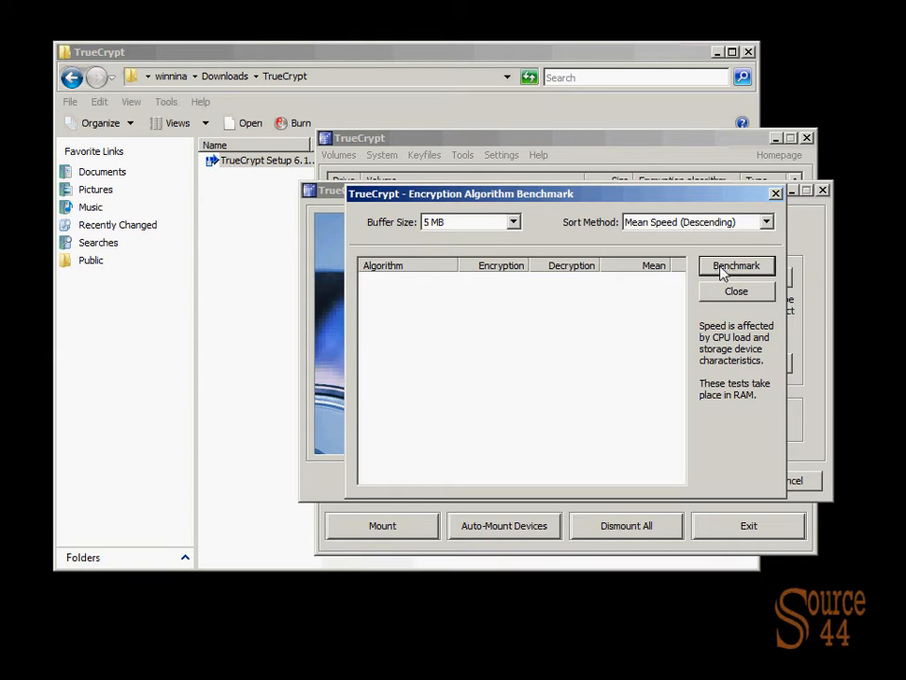
{"action": "left_click", "coordinate": [736, 265]}
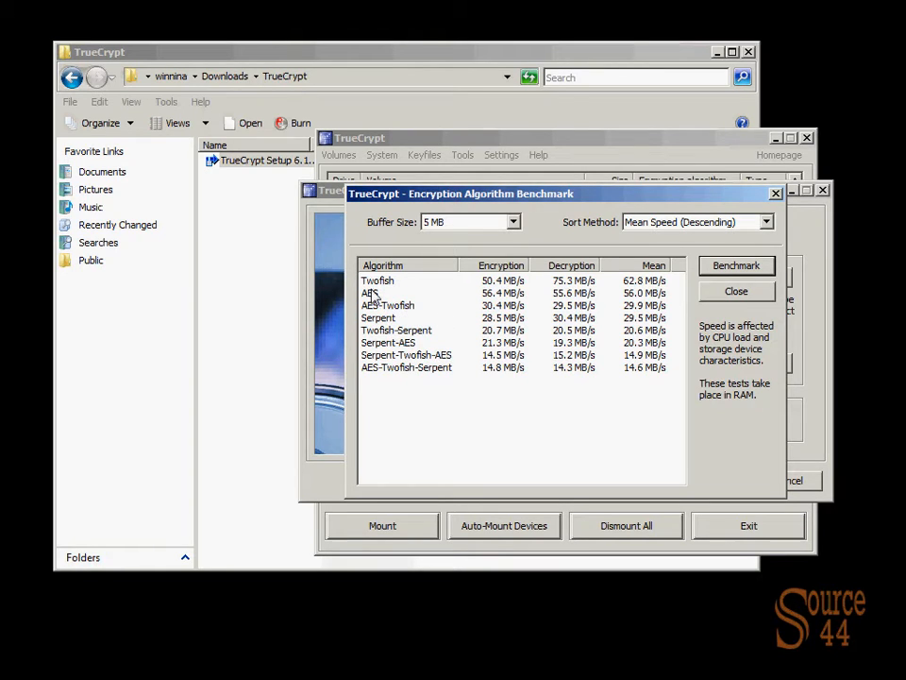
{"action": "left_click", "coordinate": [371, 293]}
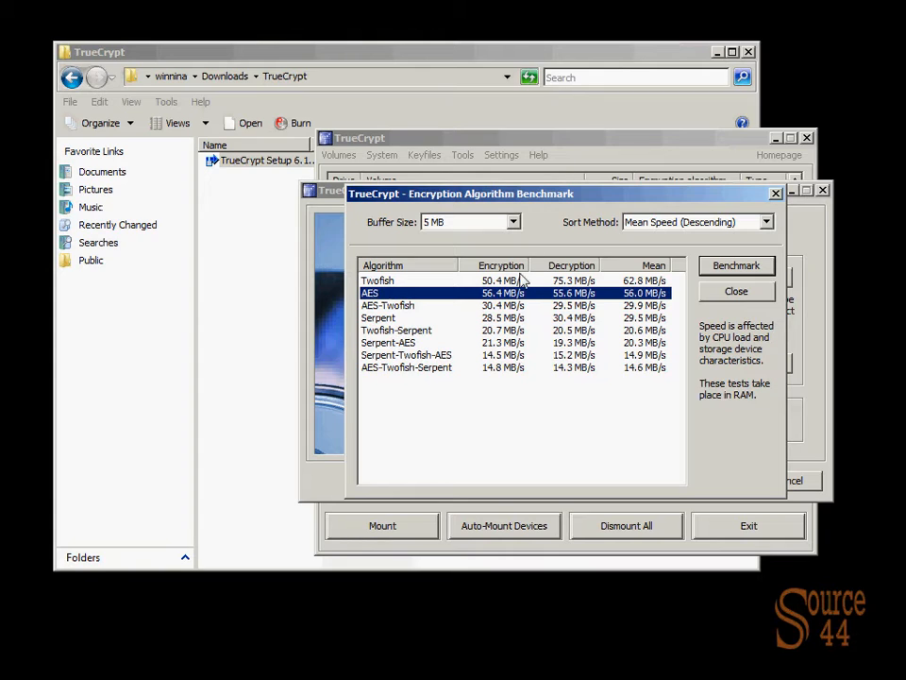
{"action": "left_click", "coordinate": [425, 281]}
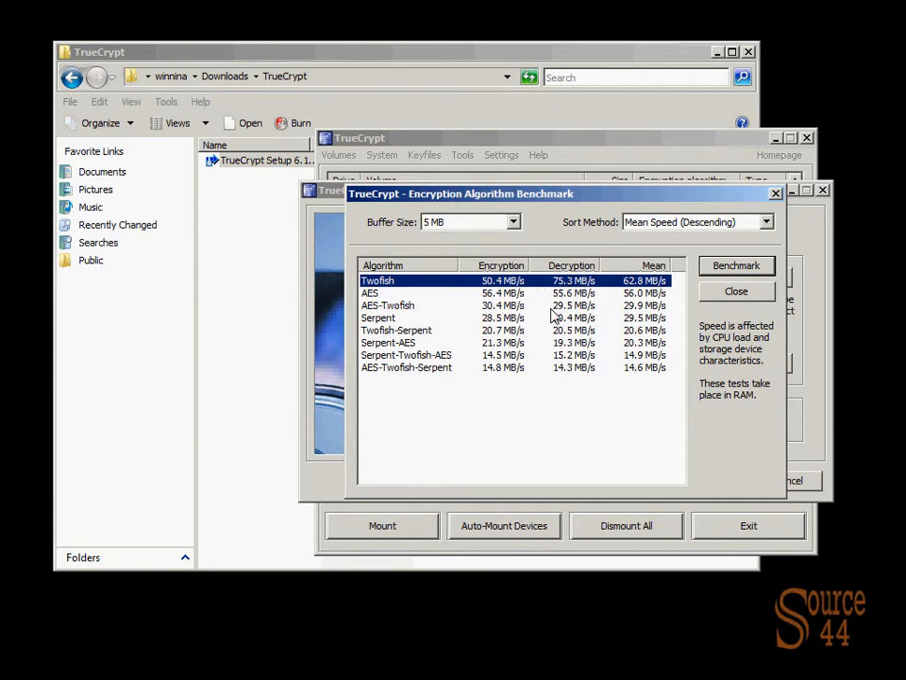
{"action": "mouse_move", "coordinate": [553, 321]}
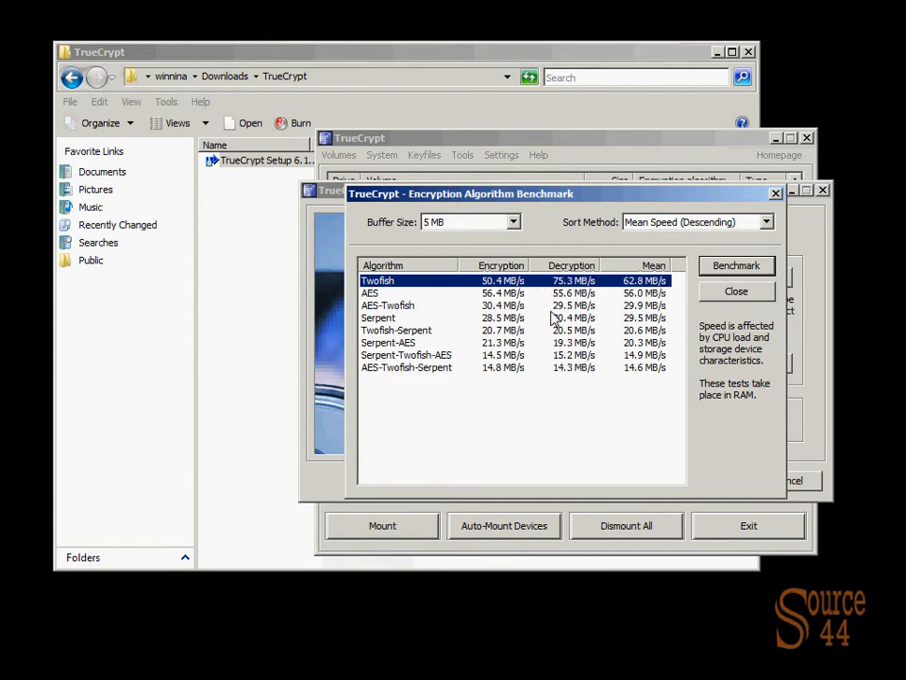
{"action": "mouse_move", "coordinate": [736, 290]}
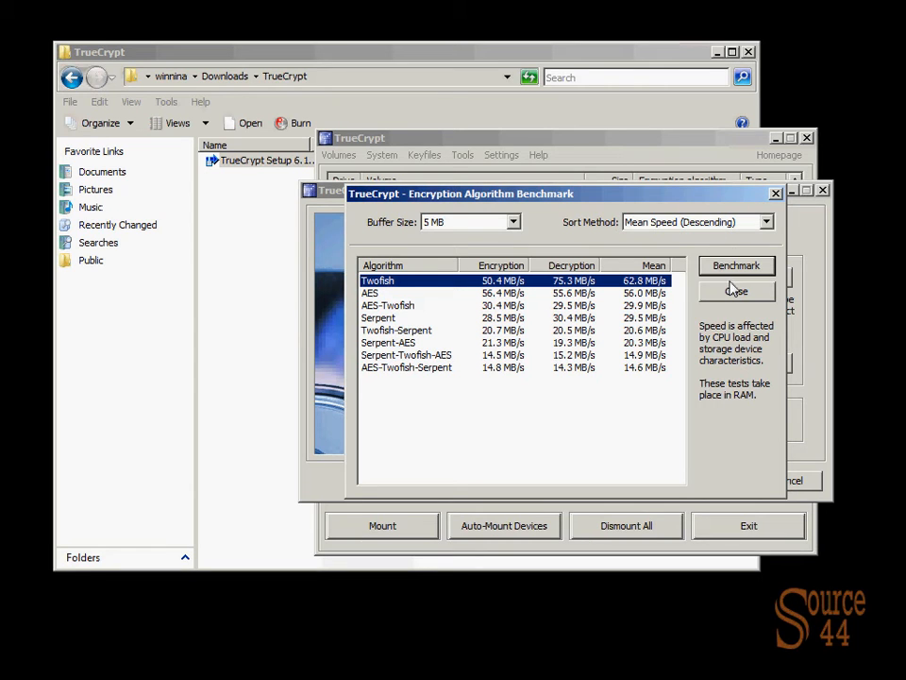
{"action": "left_click", "coordinate": [736, 291]}
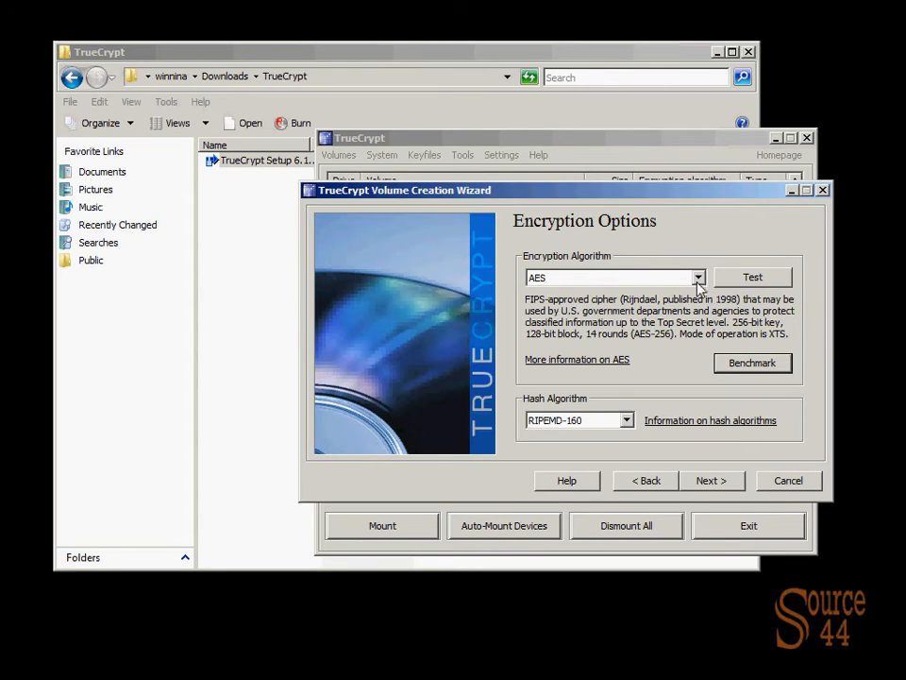
{"action": "mouse_move", "coordinate": [662, 432]}
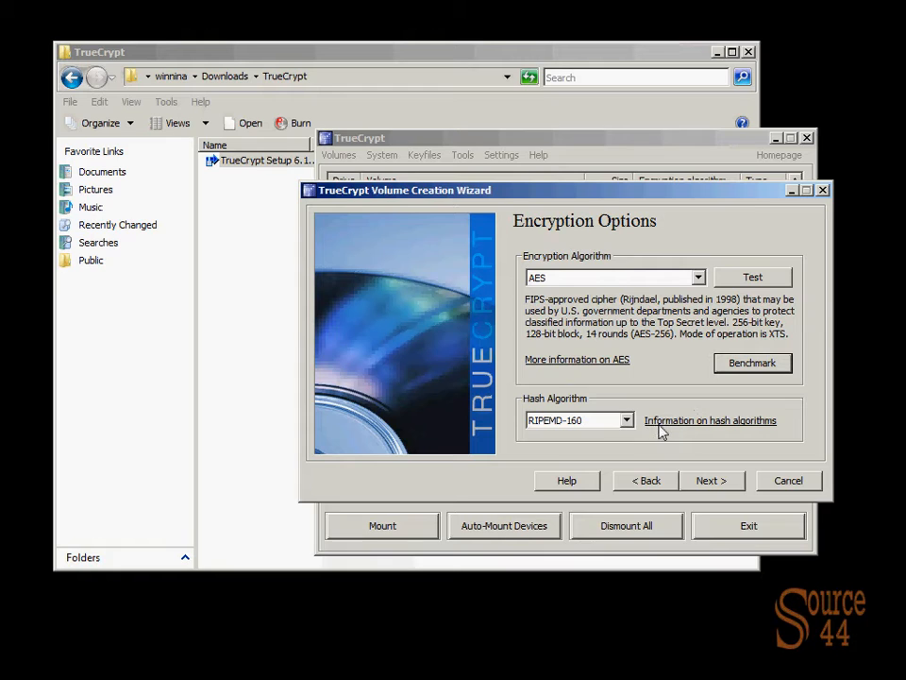
{"action": "left_click", "coordinate": [712, 480]}
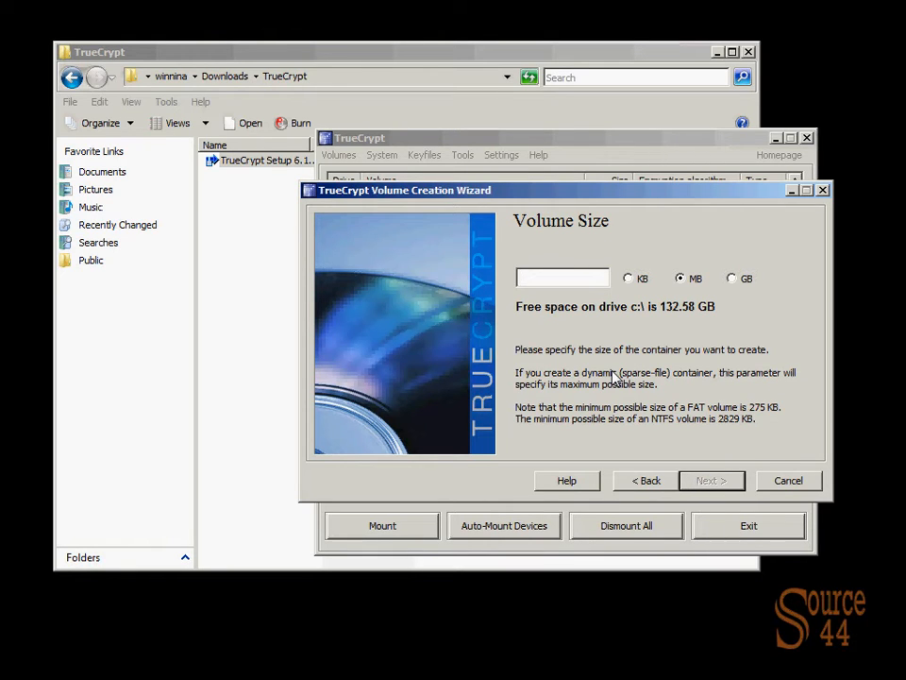
Step: Set the volume size to 5 GB
{"action": "left_click", "coordinate": [730, 277]}
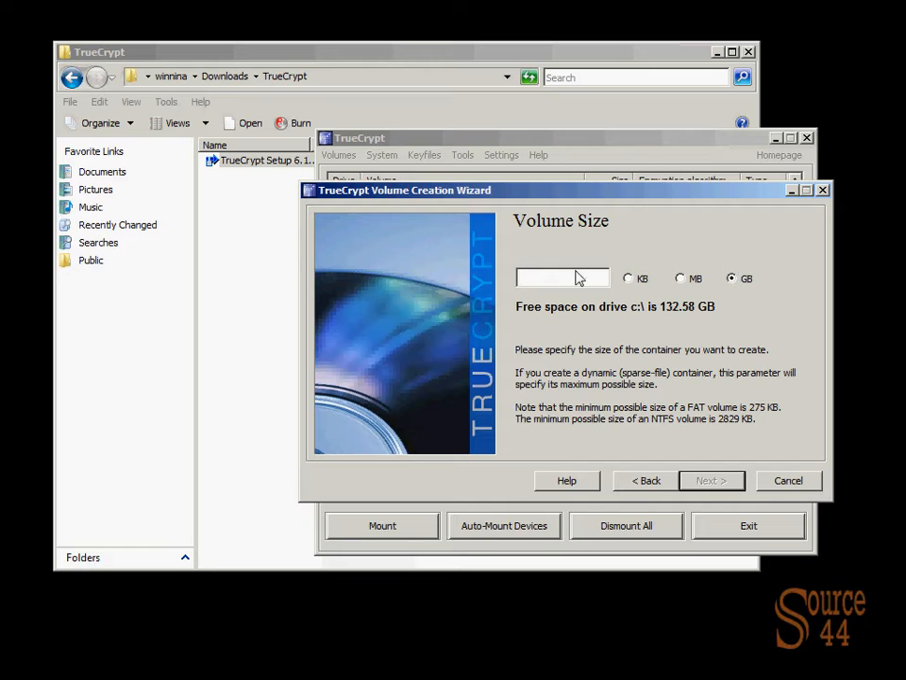
{"action": "type", "text": "5"}
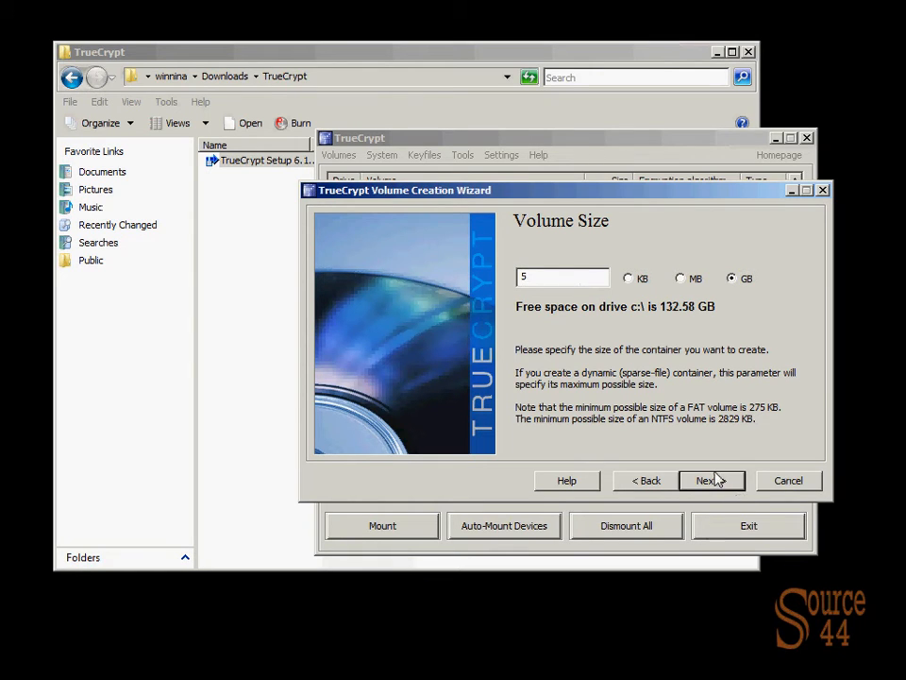
{"action": "left_click", "coordinate": [712, 480]}
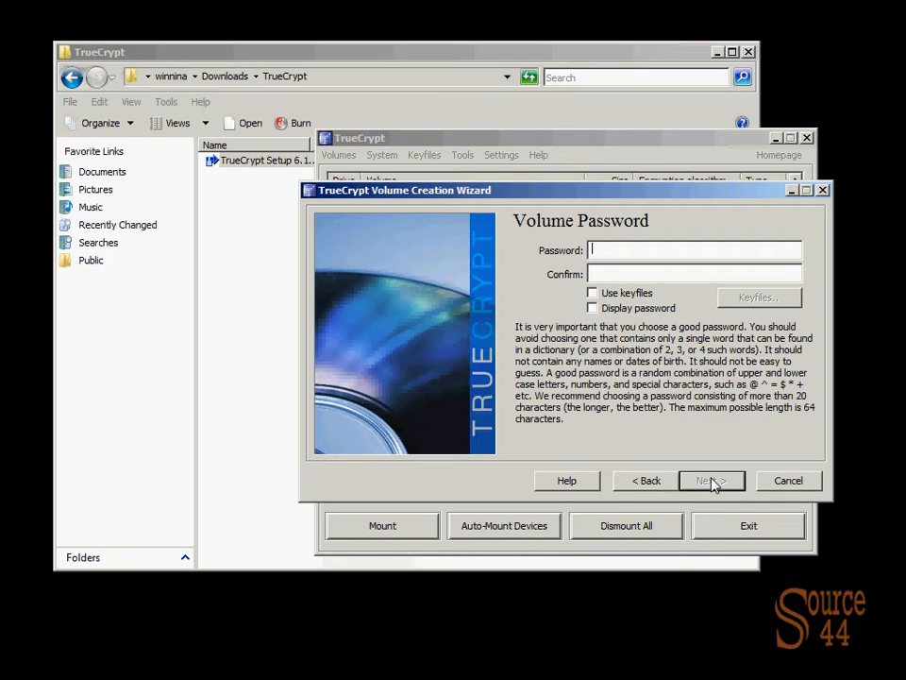
Step: Enter and confirm the volume password, accepting the short-password warning
{"action": "type", "text": "****"}
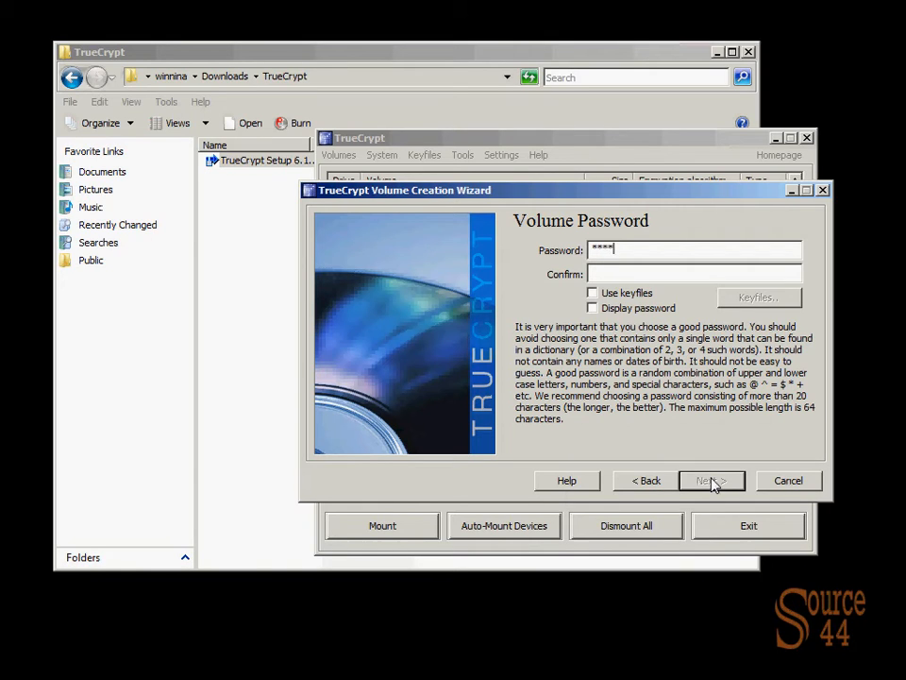
{"action": "type", "text": "****"}
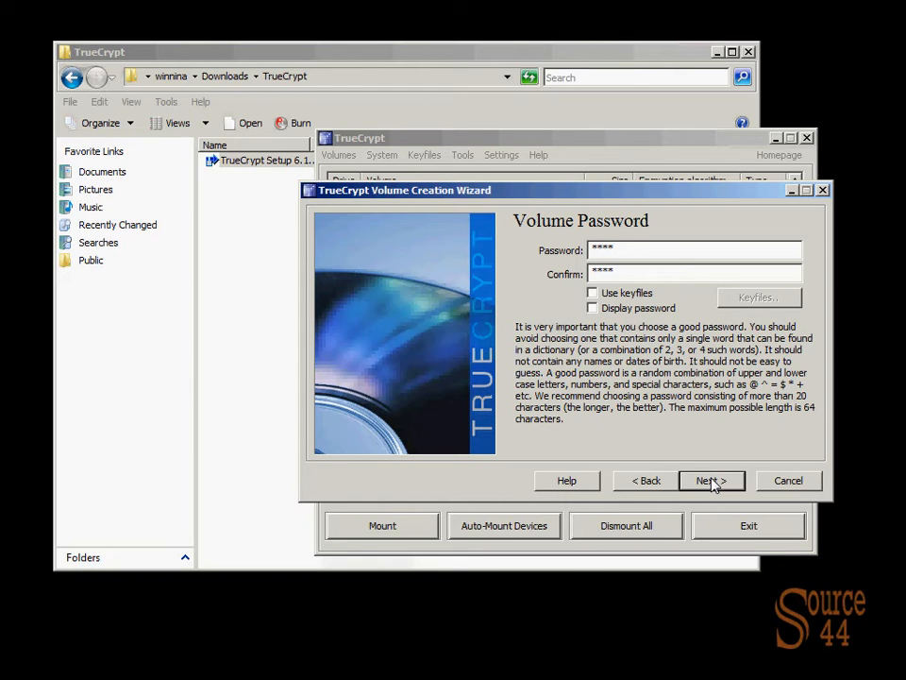
{"action": "mouse_move", "coordinate": [711, 446]}
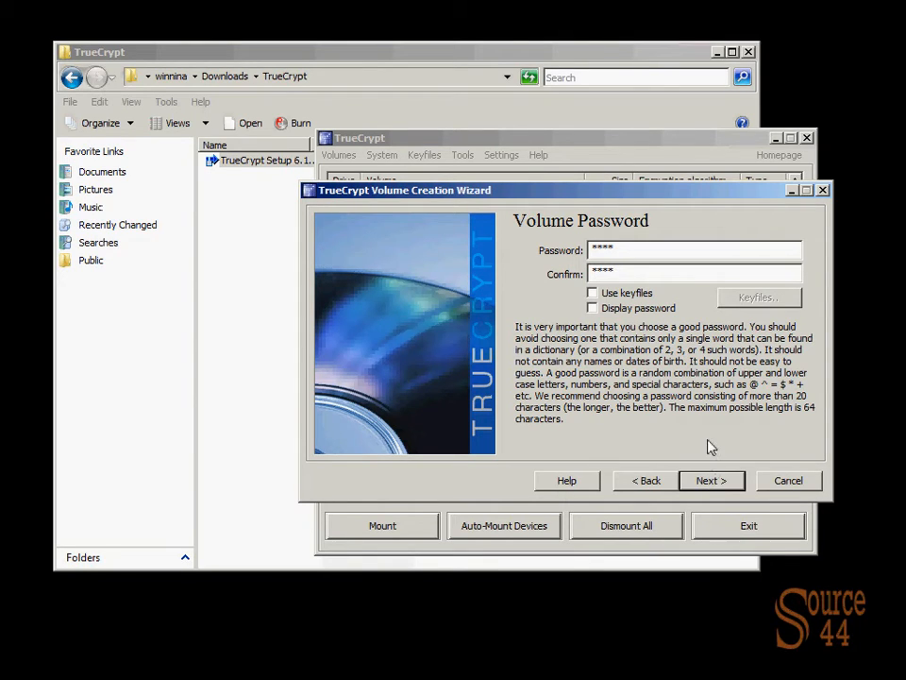
{"action": "mouse_move", "coordinate": [757, 349]}
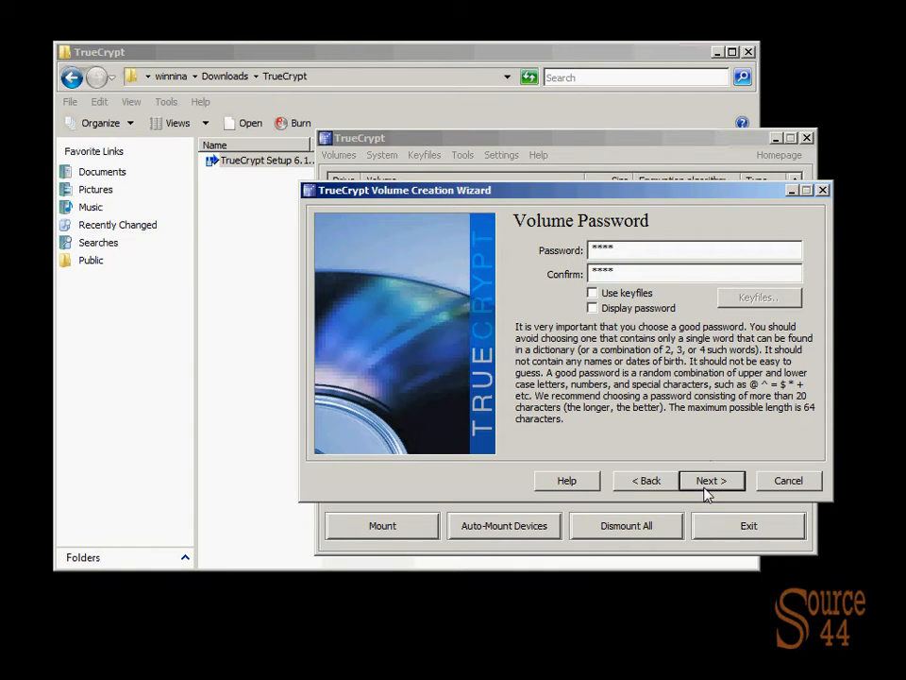
{"action": "left_click", "coordinate": [711, 481]}
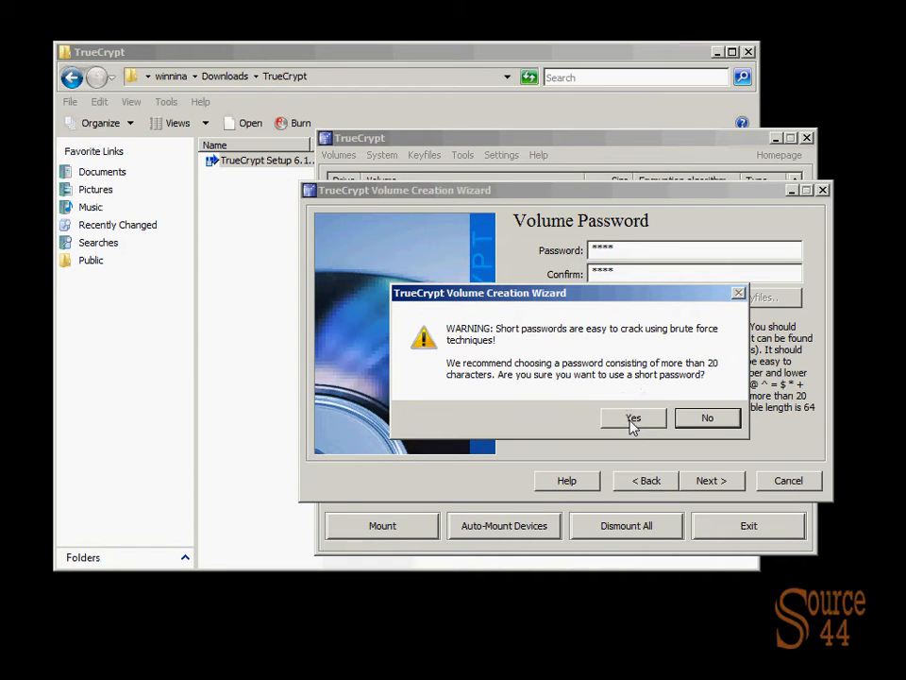
{"action": "left_click", "coordinate": [632, 418]}
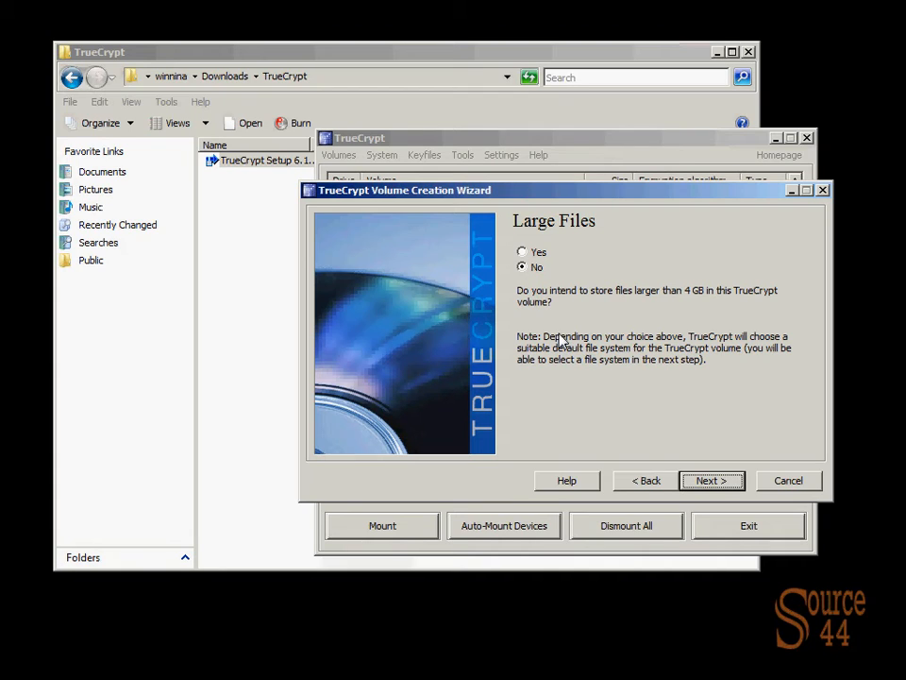
{"action": "mouse_move", "coordinate": [603, 377]}
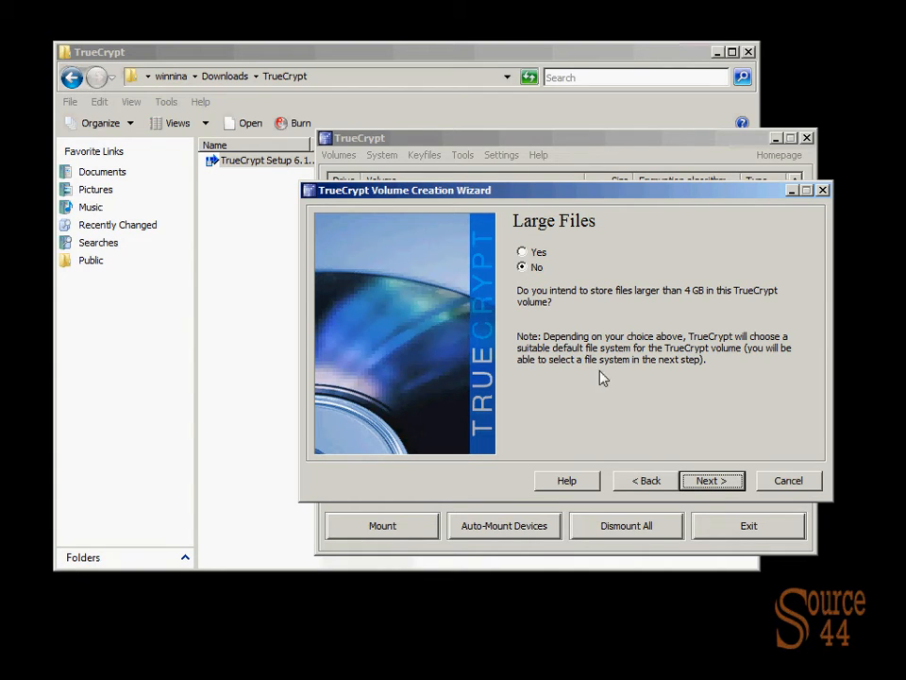
Step: Format the container as FAT without large-file support and confirm the success notice
{"action": "left_click", "coordinate": [712, 481]}
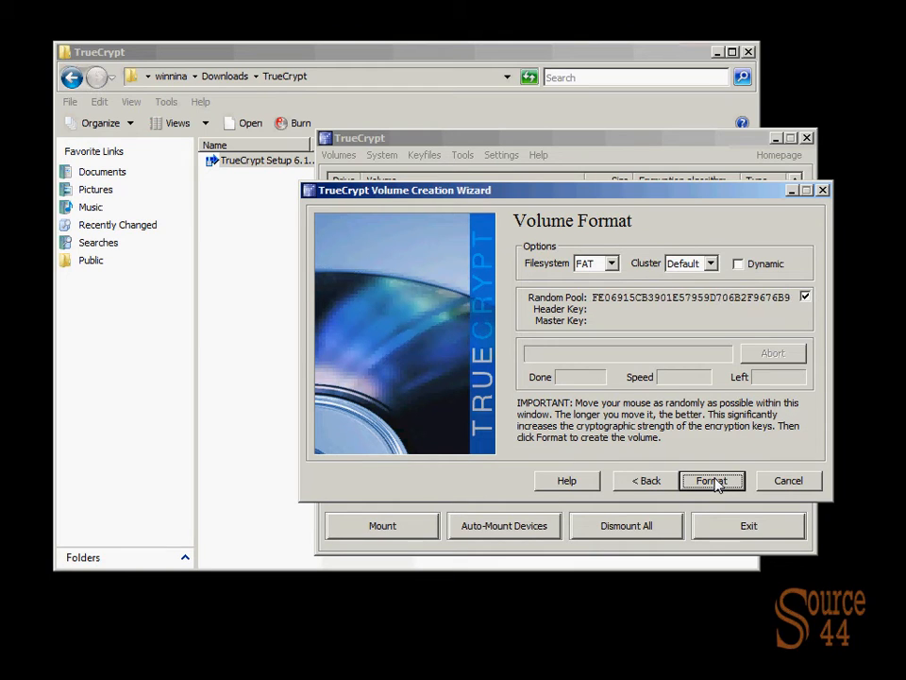
{"action": "left_click", "coordinate": [712, 481]}
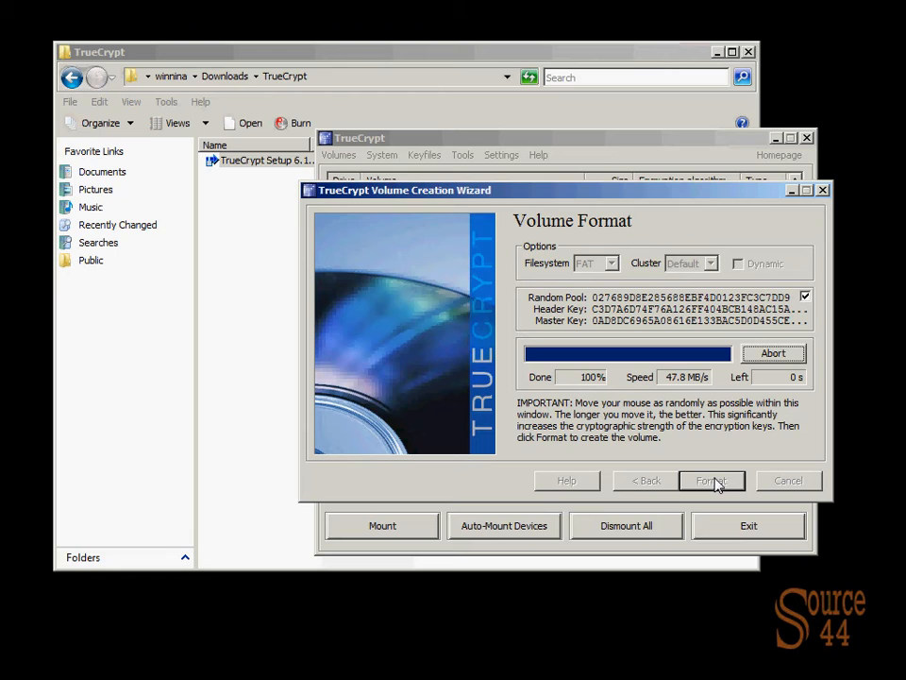
{"action": "left_click", "coordinate": [711, 480]}
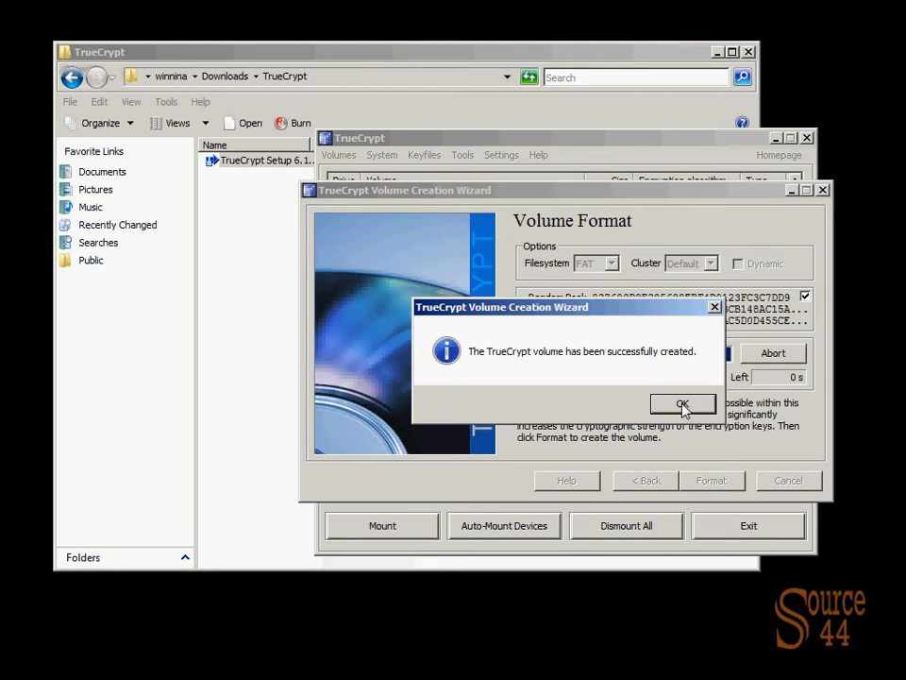
{"action": "left_click", "coordinate": [683, 403]}
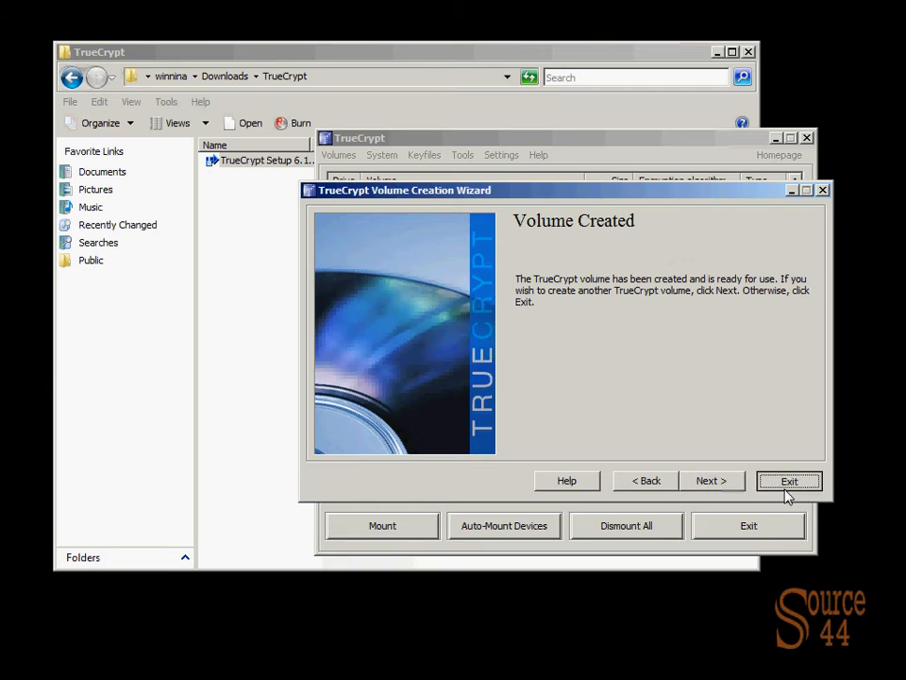
Step: Exit the wizard, select C:\encrypted, and mount it on Z: with the password
{"action": "left_click", "coordinate": [790, 480]}
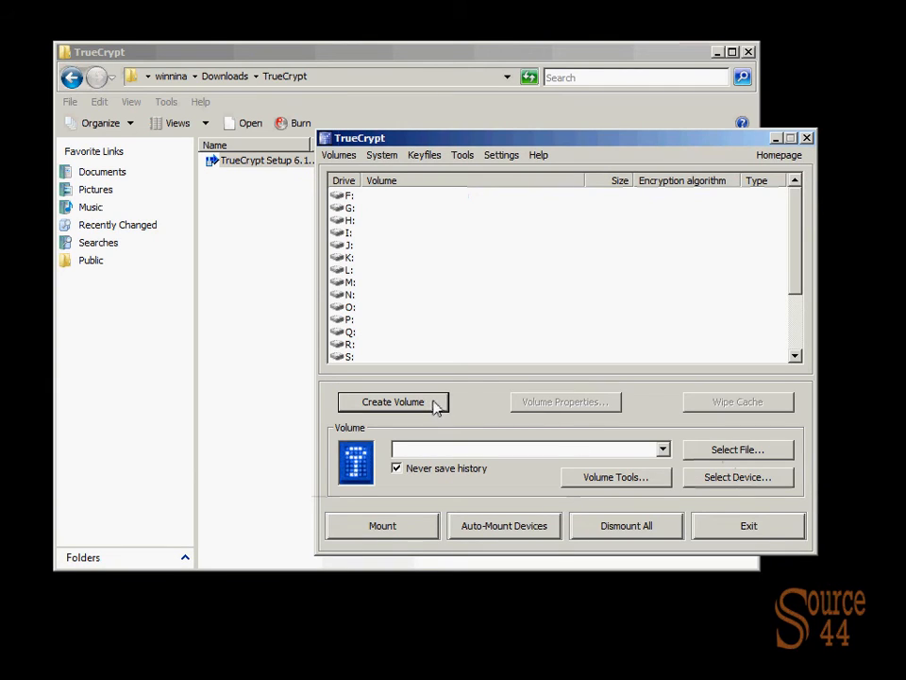
{"action": "scroll", "scroll_direction": "down", "scroll_amount": 3}
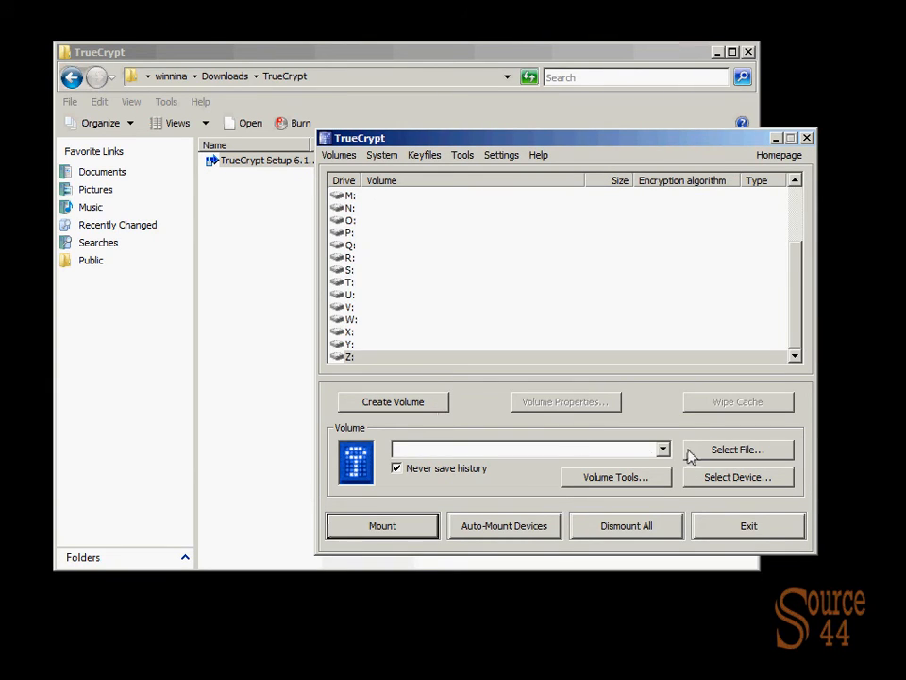
{"action": "left_click", "coordinate": [737, 449]}
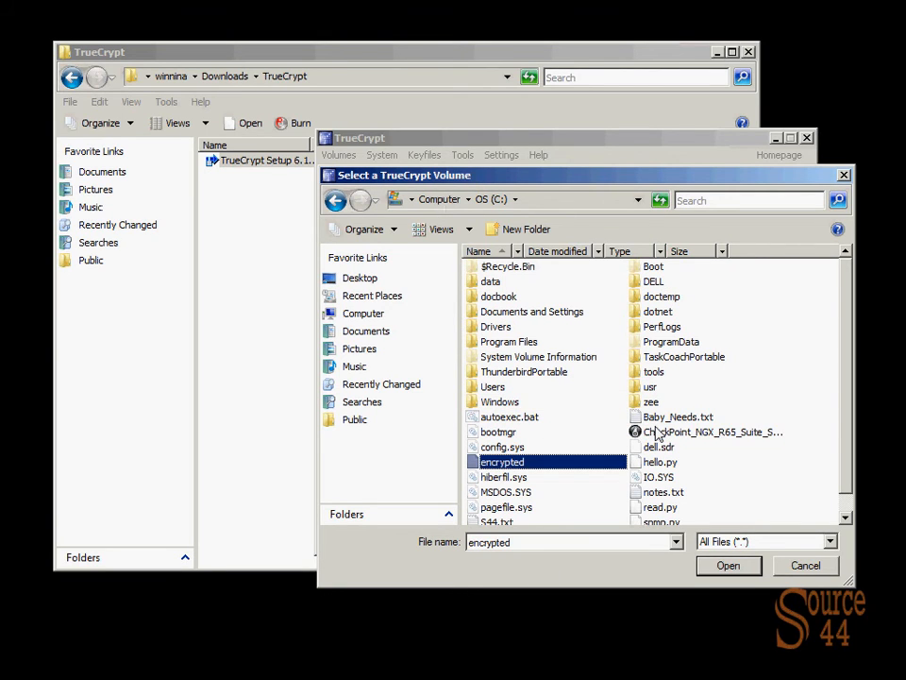
{"action": "left_click", "coordinate": [728, 565]}
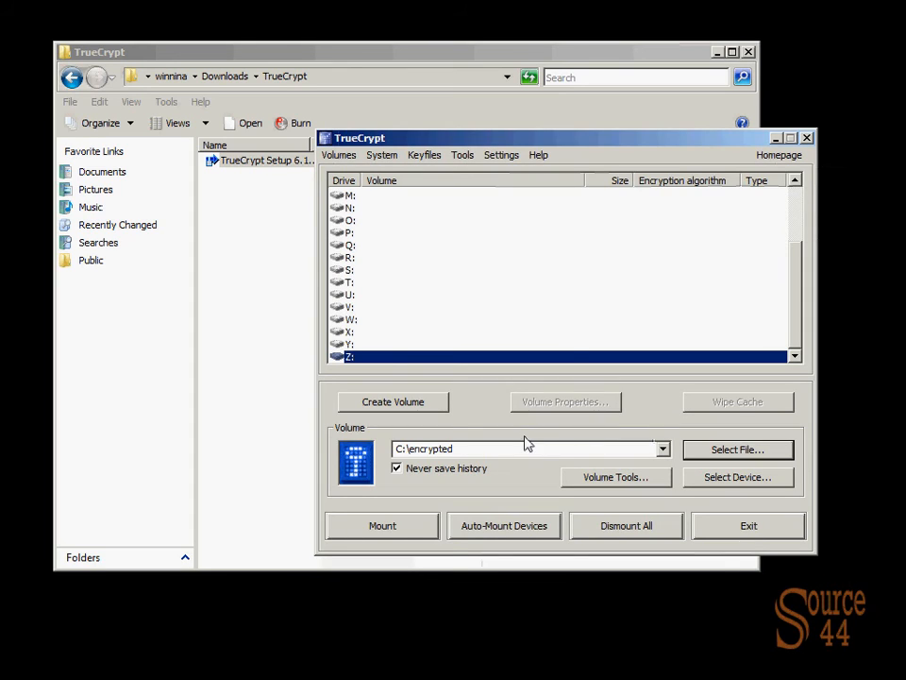
{"action": "left_click", "coordinate": [382, 525]}
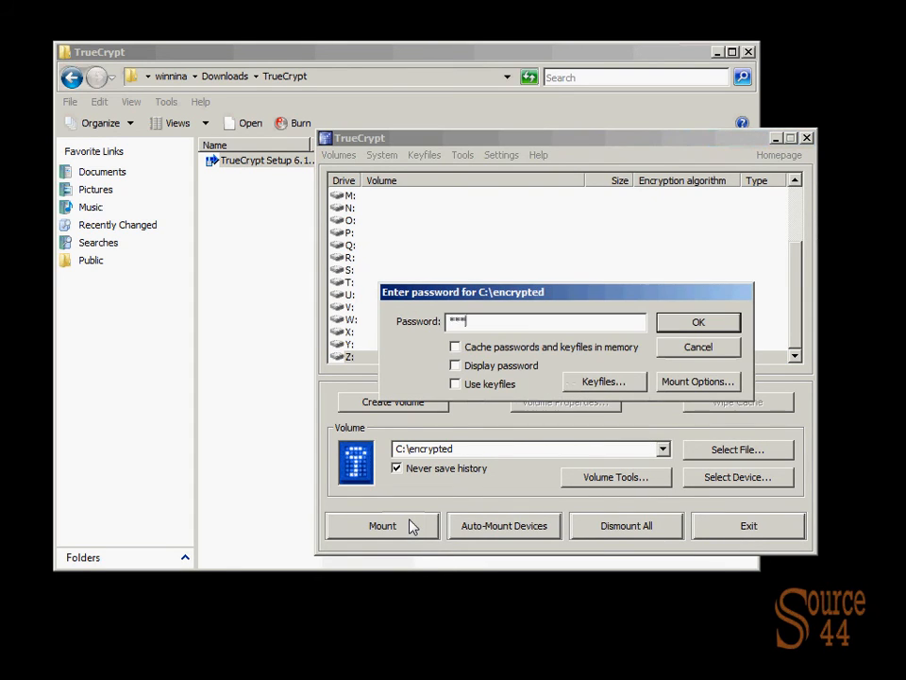
{"action": "left_click", "coordinate": [698, 322]}
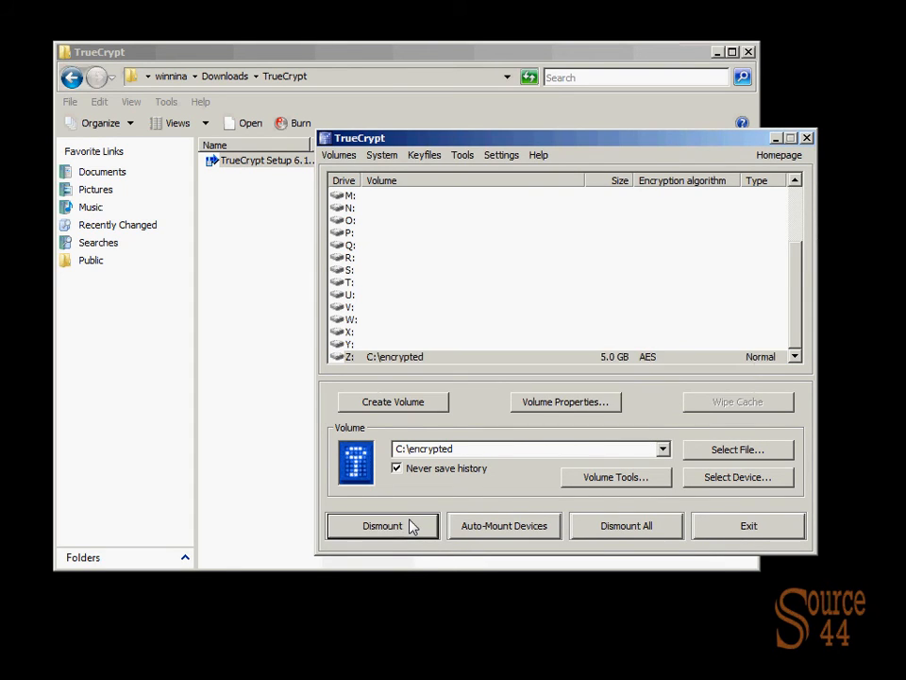
{"action": "mouse_move", "coordinate": [122, 670]}
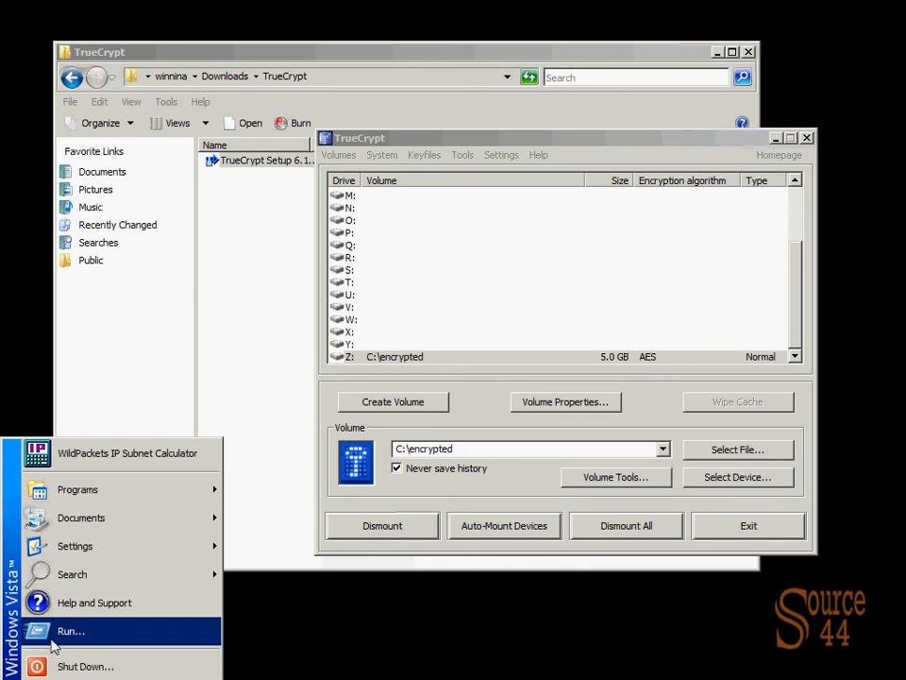
Step: Open Z:\ via Run and create a new text document named encrypeted.txt
{"action": "left_click", "coordinate": [83, 631]}
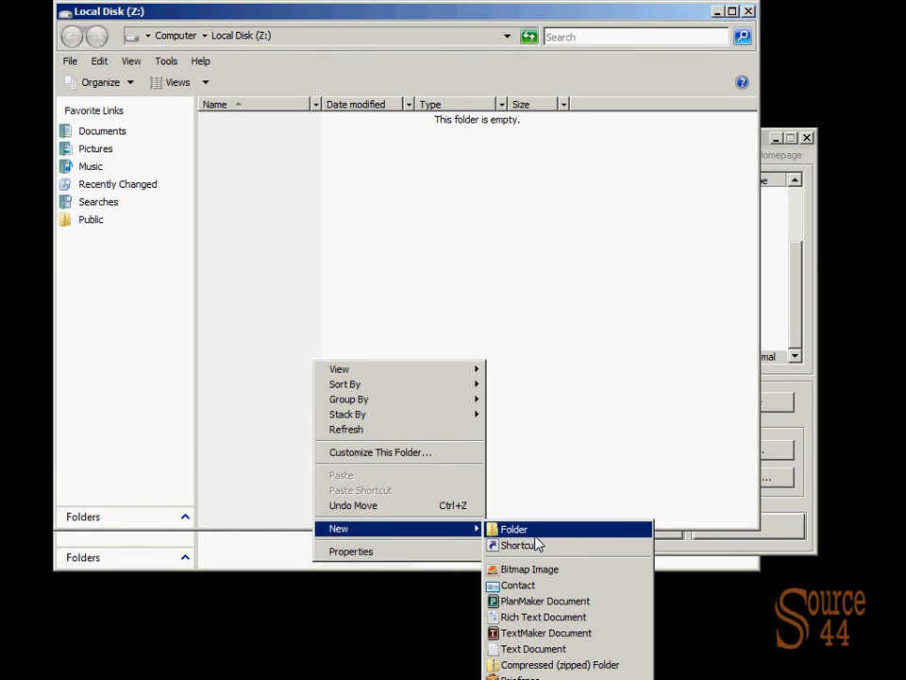
{"action": "mouse_move", "coordinate": [561, 633]}
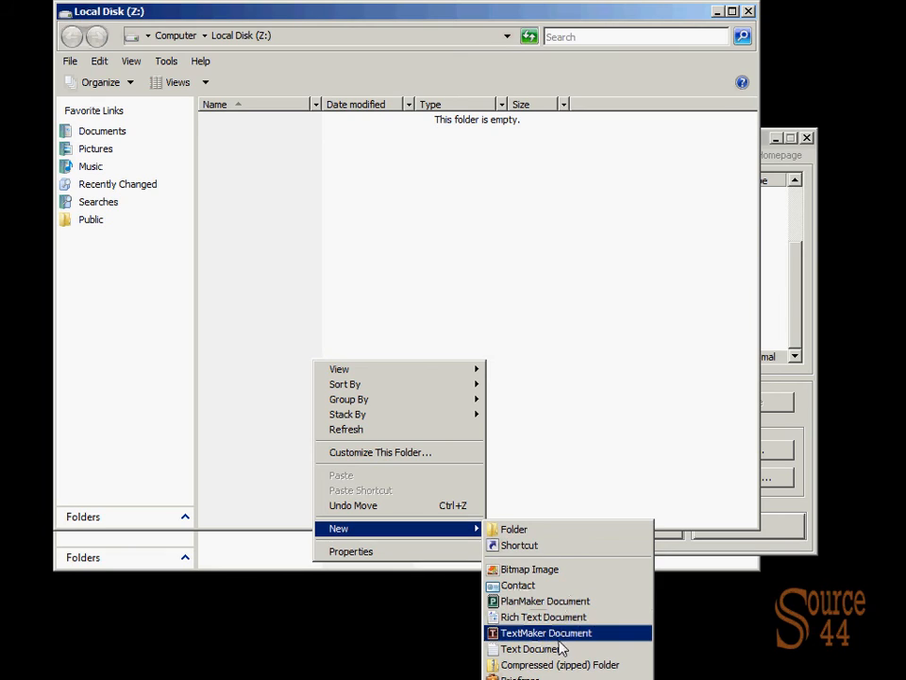
{"action": "left_click", "coordinate": [531, 649]}
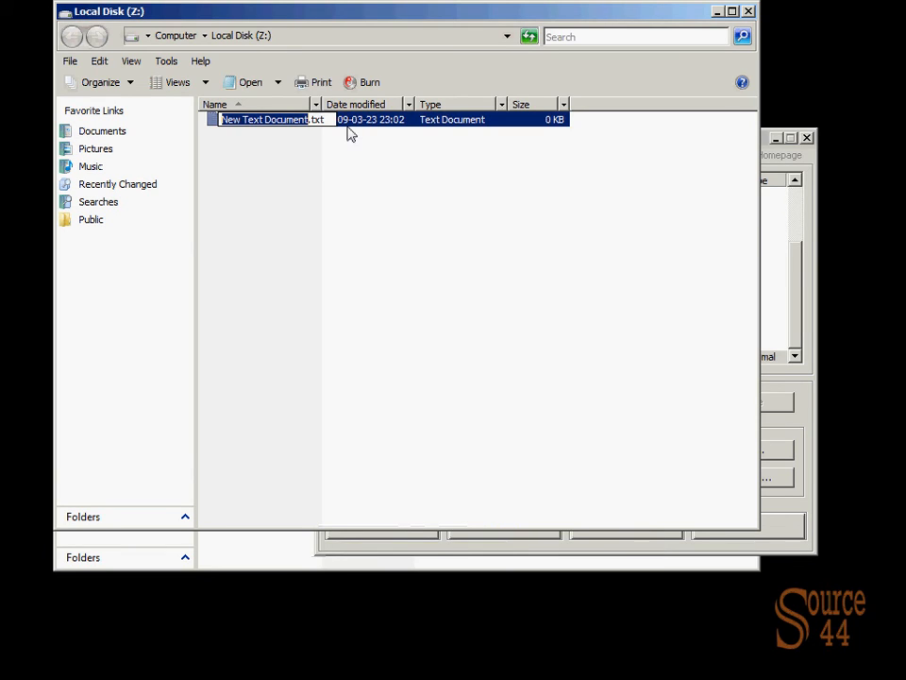
{"action": "type", "text": "encrypeted.txt"}
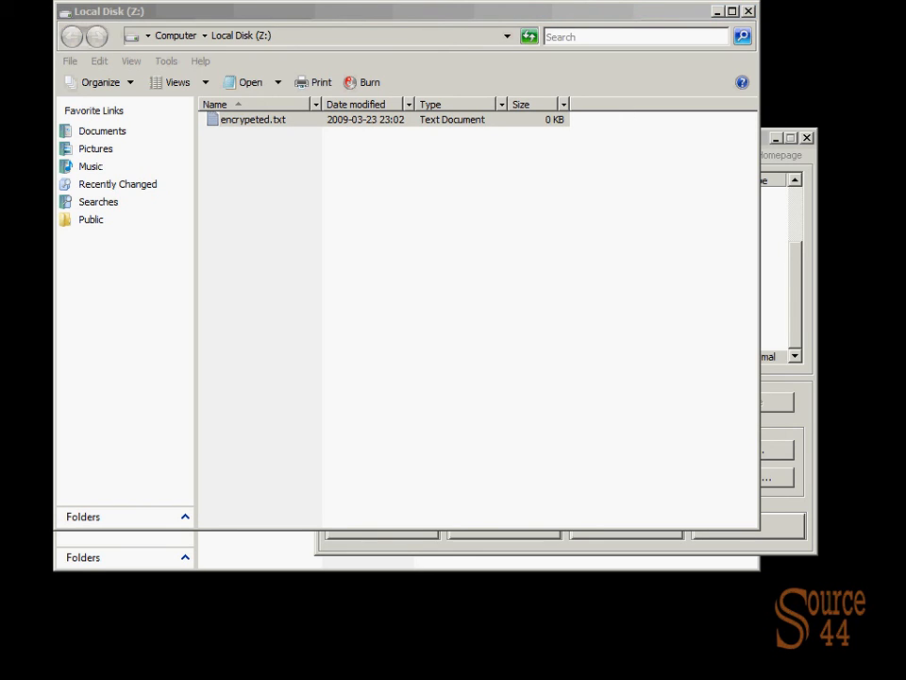
{"action": "left_click", "coordinate": [261, 119]}
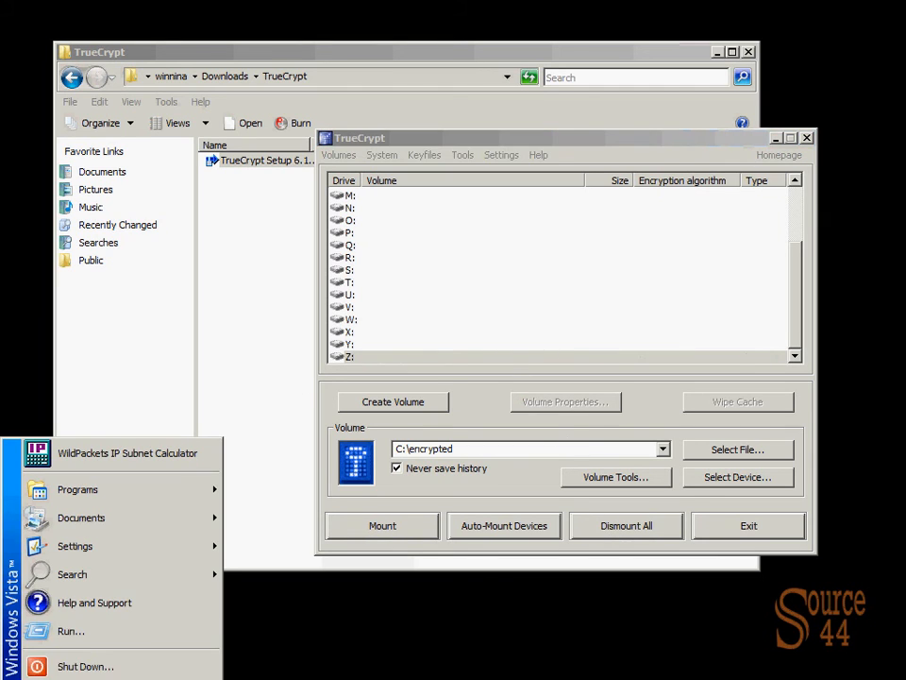
Step: Try opening z:\ through Run and get the 'Location is not available' error
{"action": "left_click", "coordinate": [69, 632]}
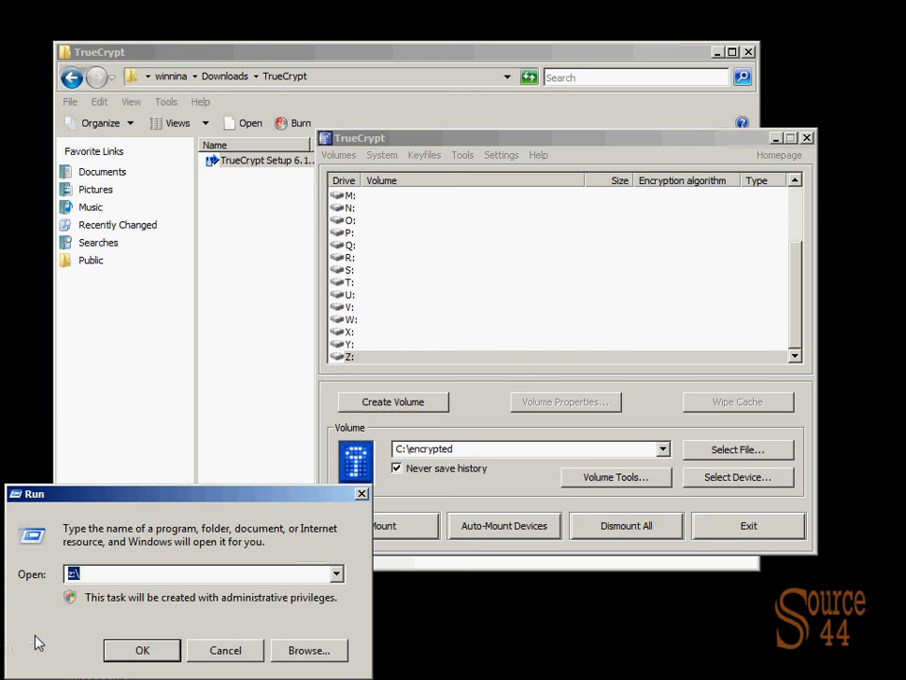
{"action": "left_click", "coordinate": [152, 649]}
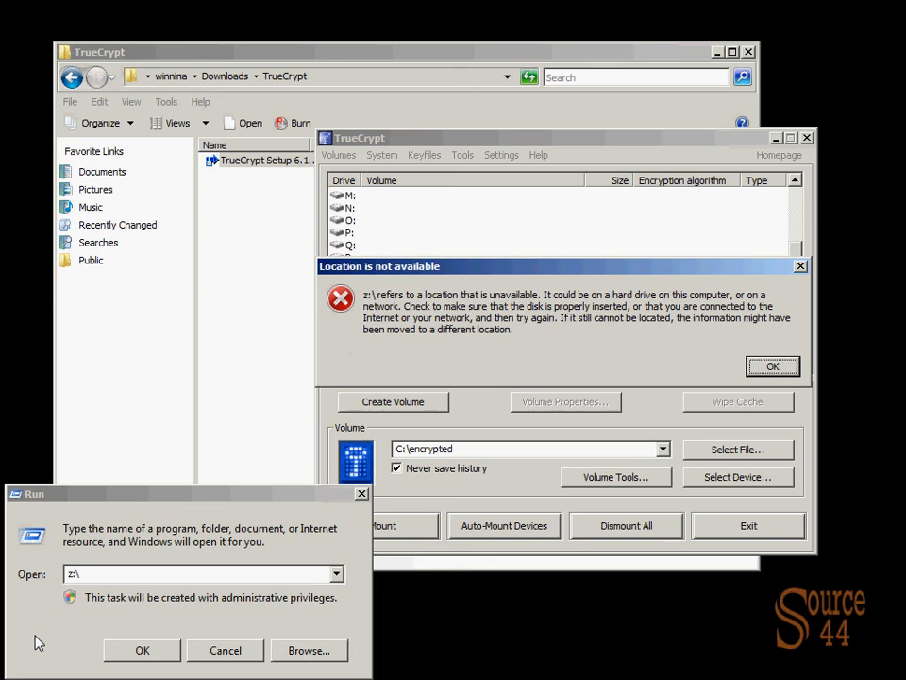
{"action": "mouse_move", "coordinate": [609, 436]}
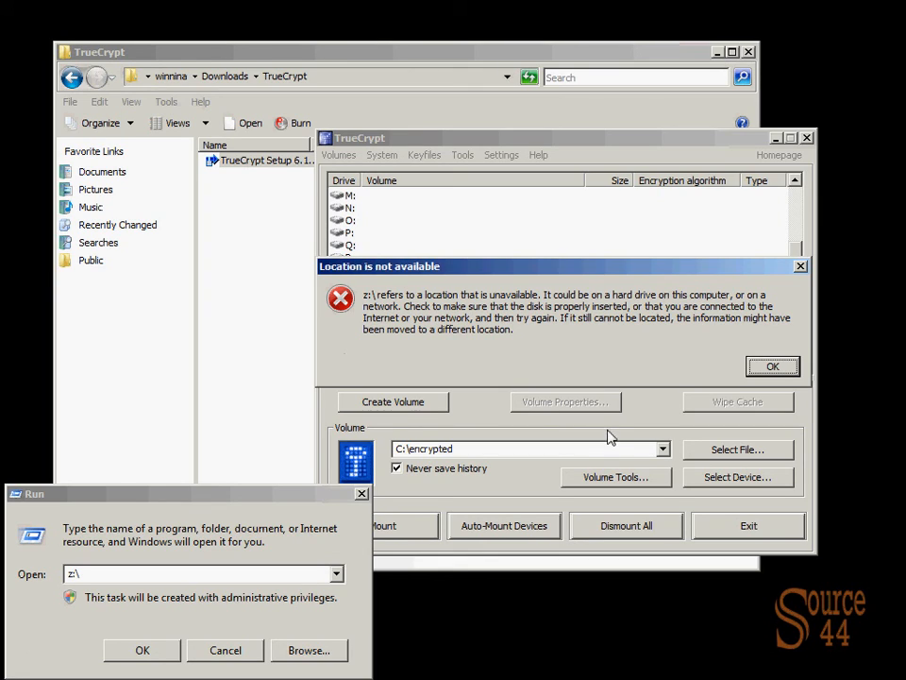